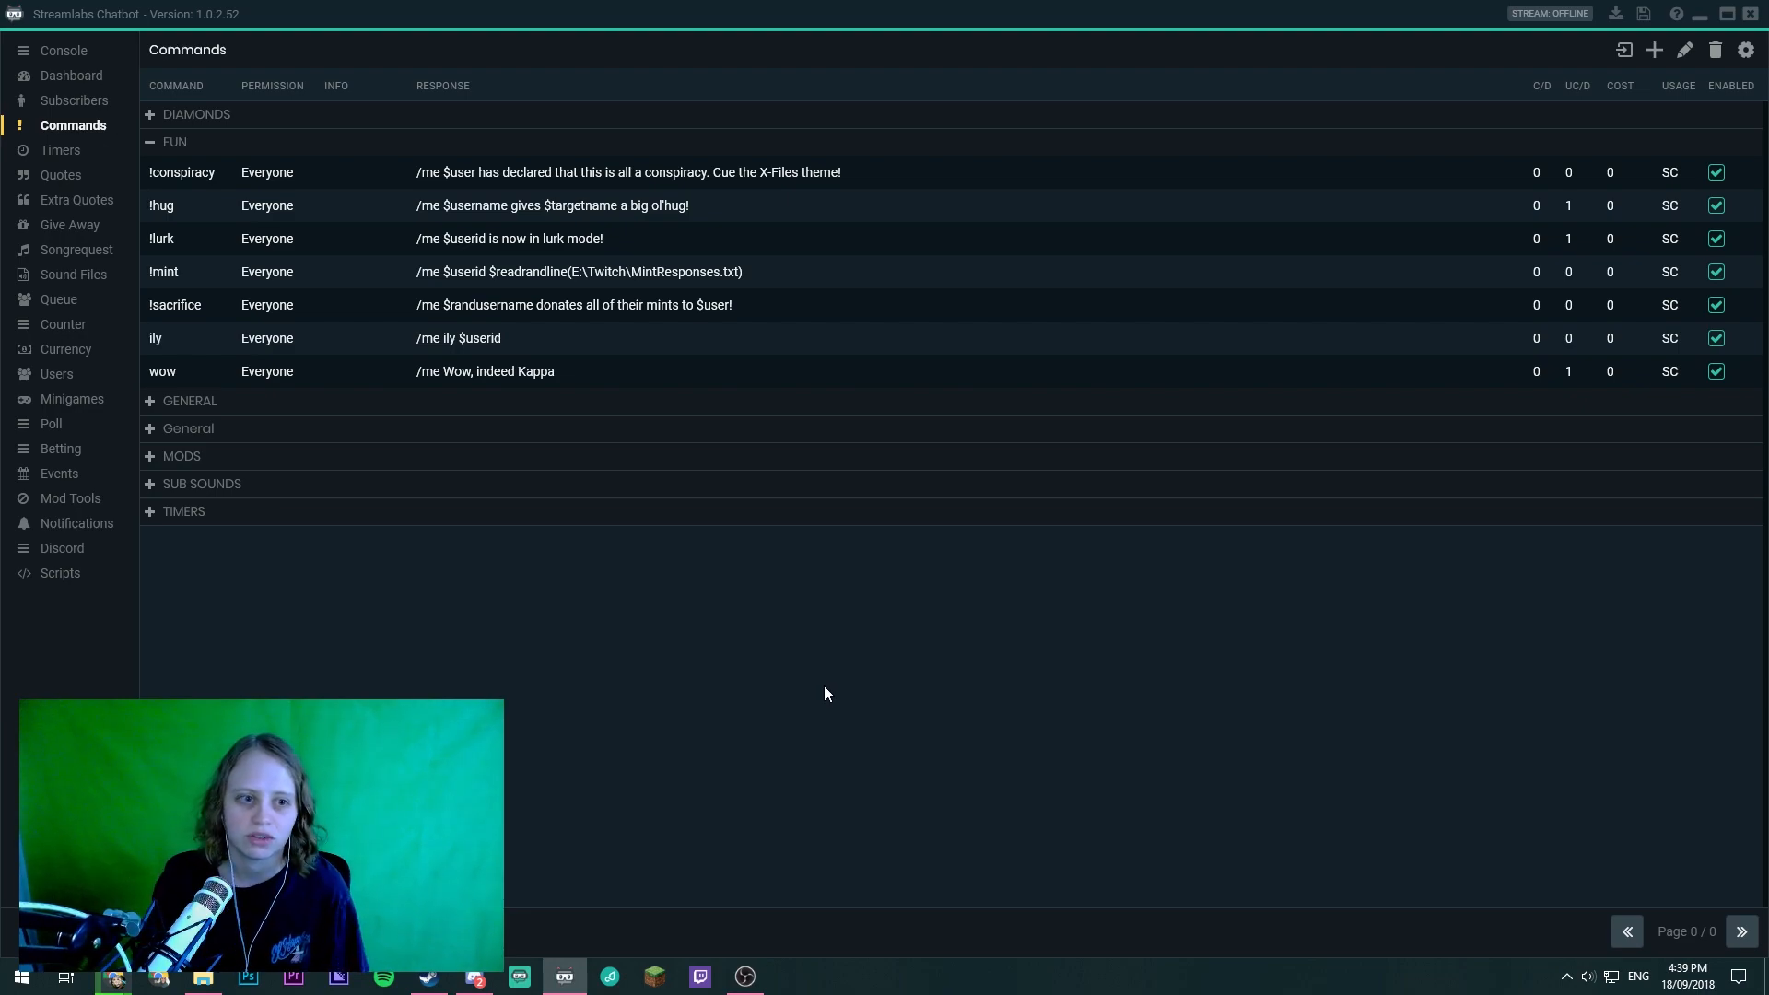
mouse_move(170, 278)
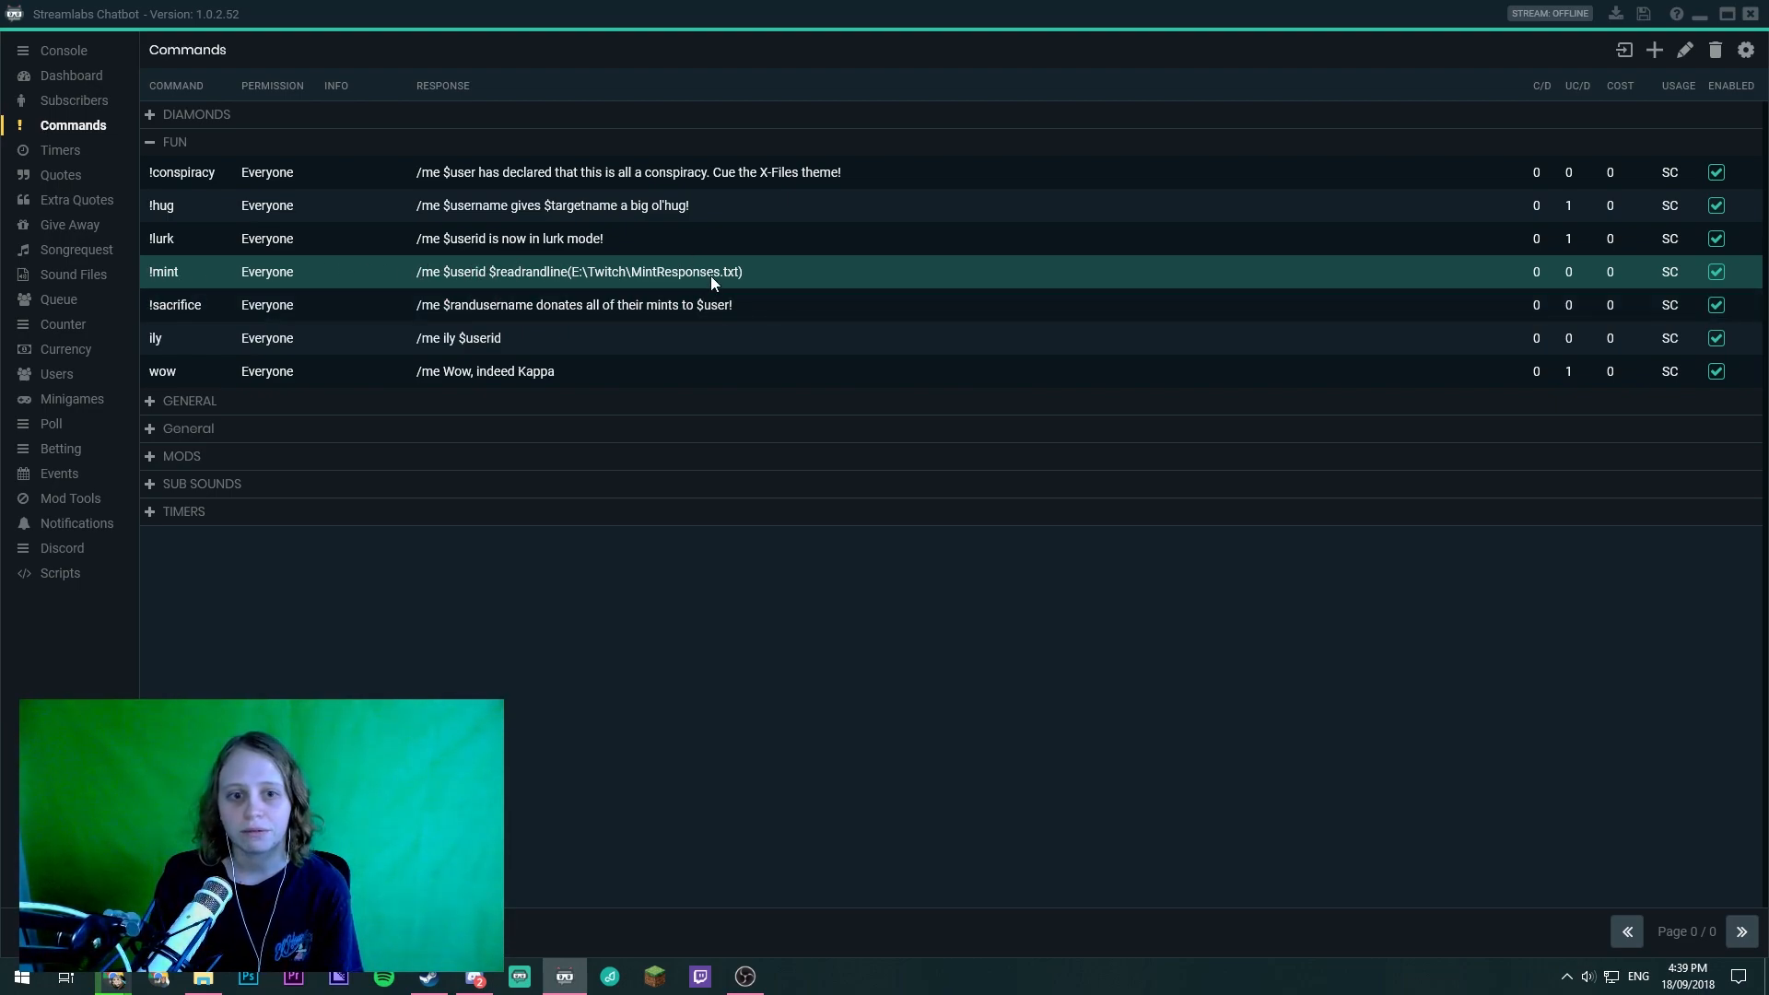
mouse_move(702, 284)
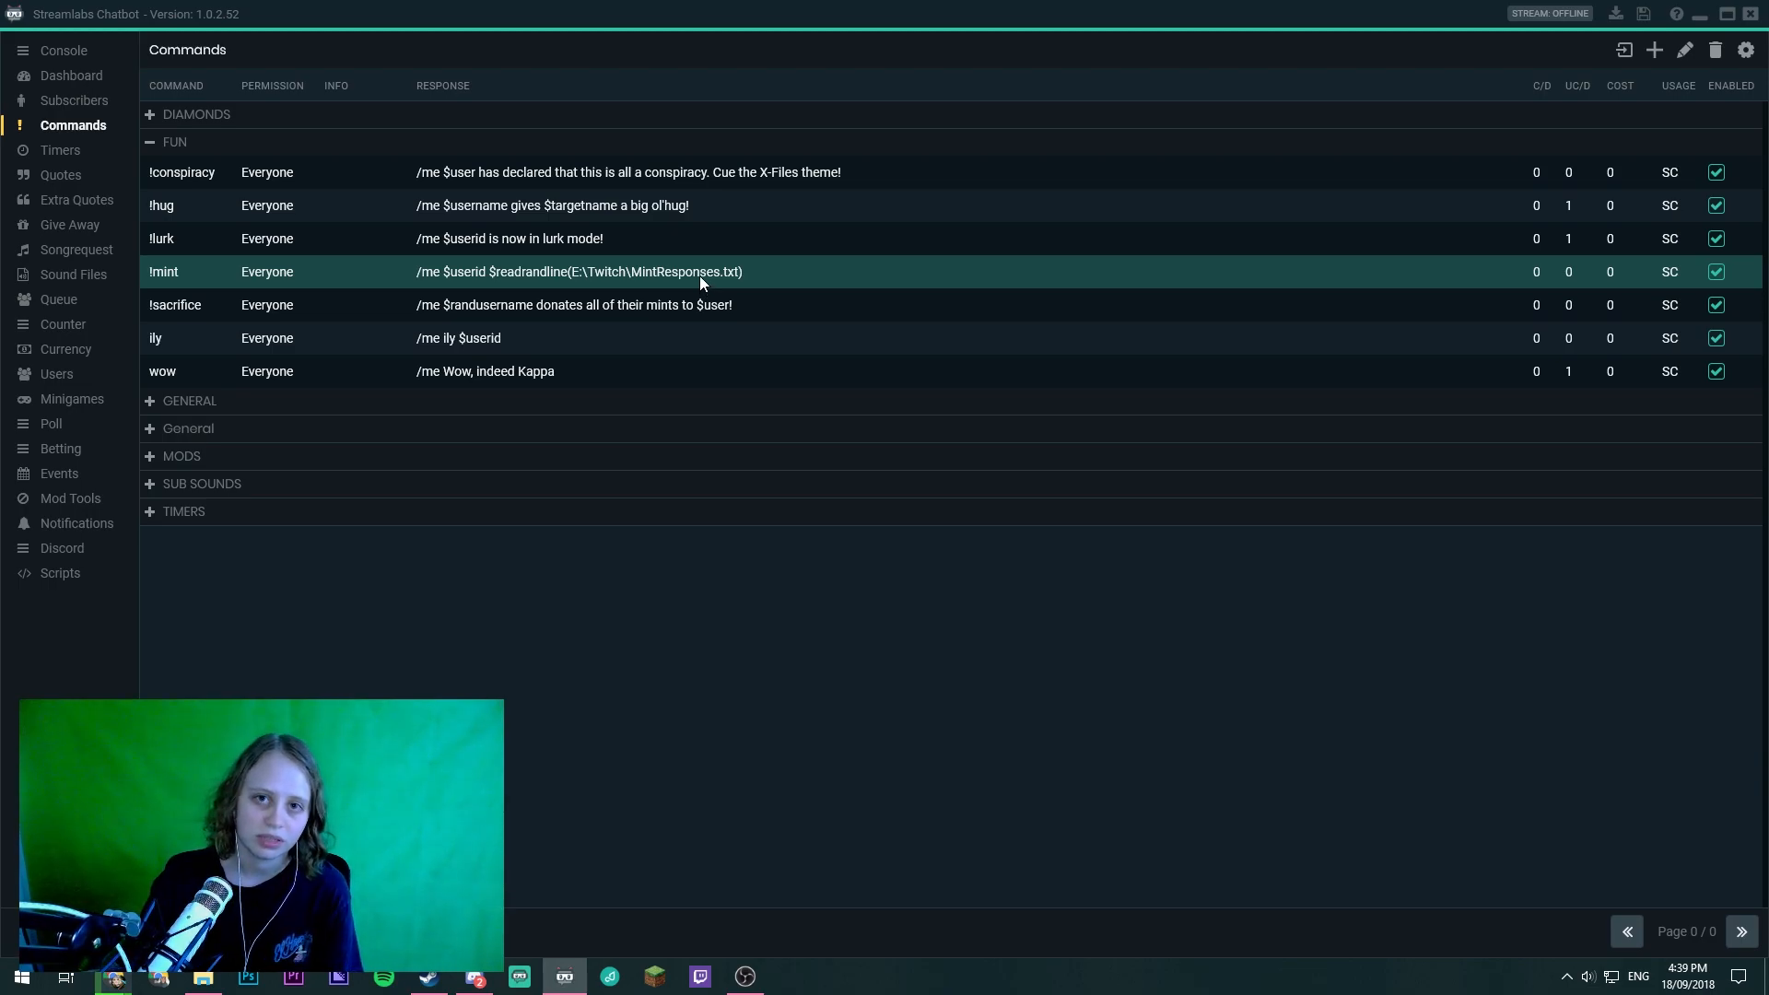
mouse_move(629, 668)
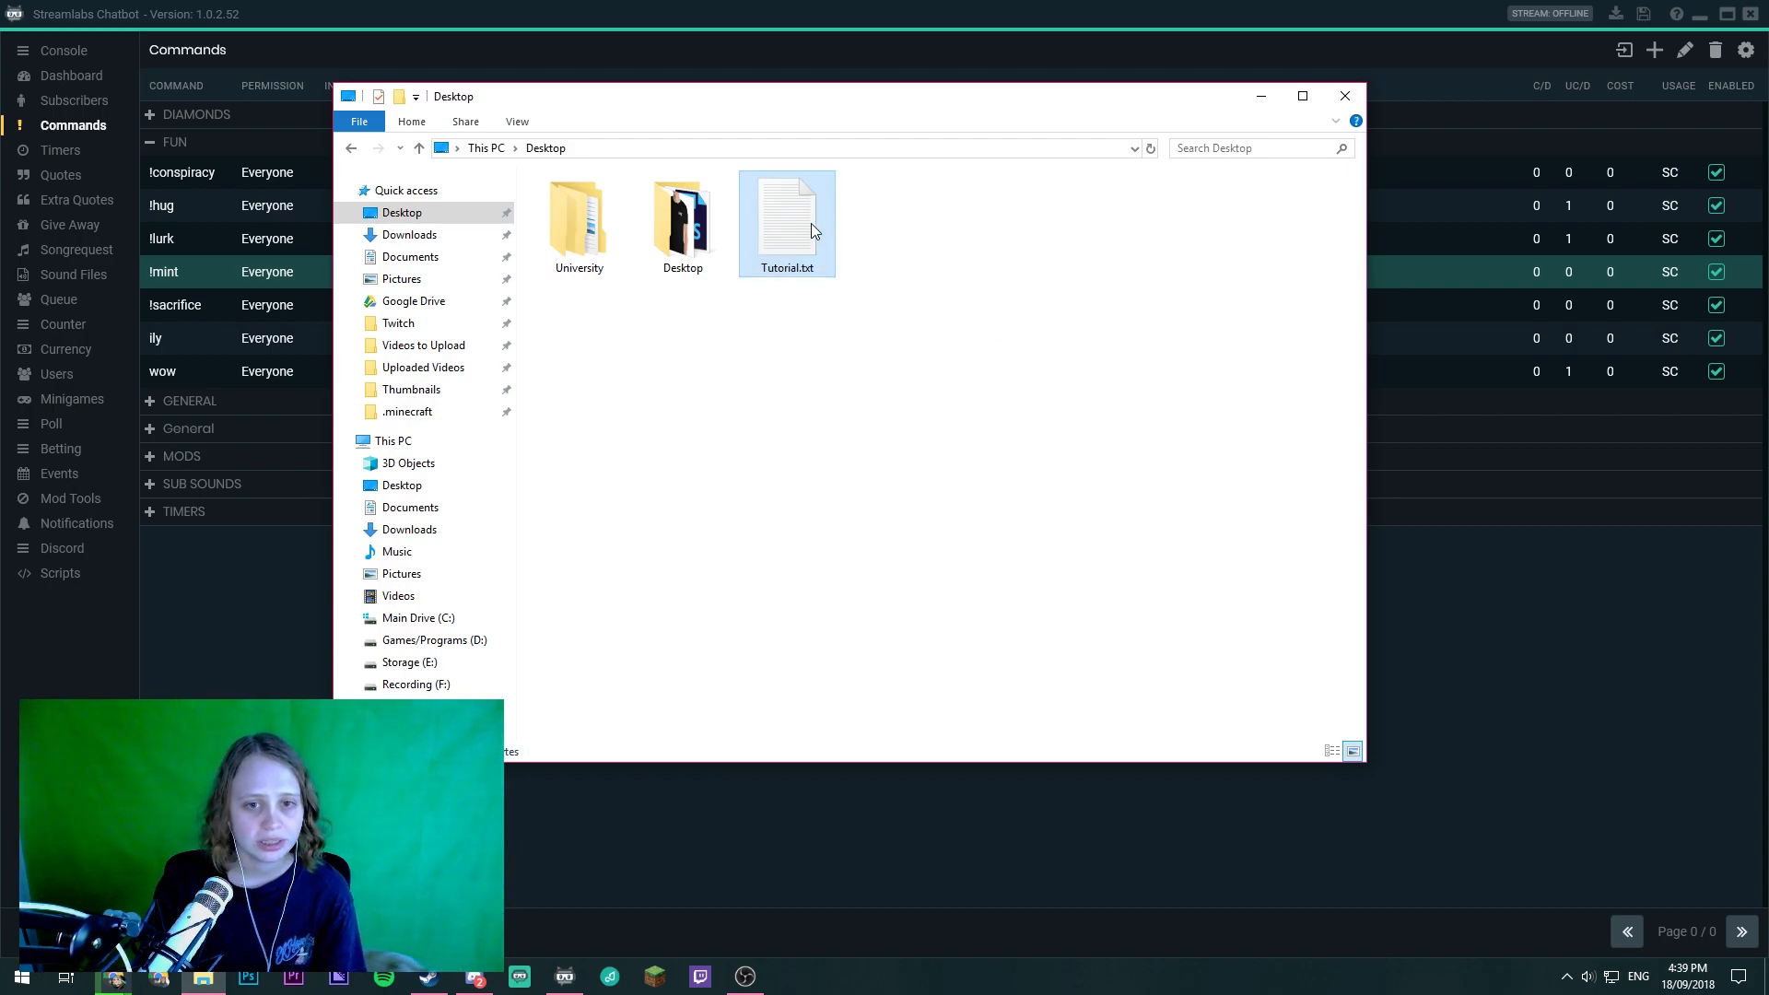
mouse_move(820, 215)
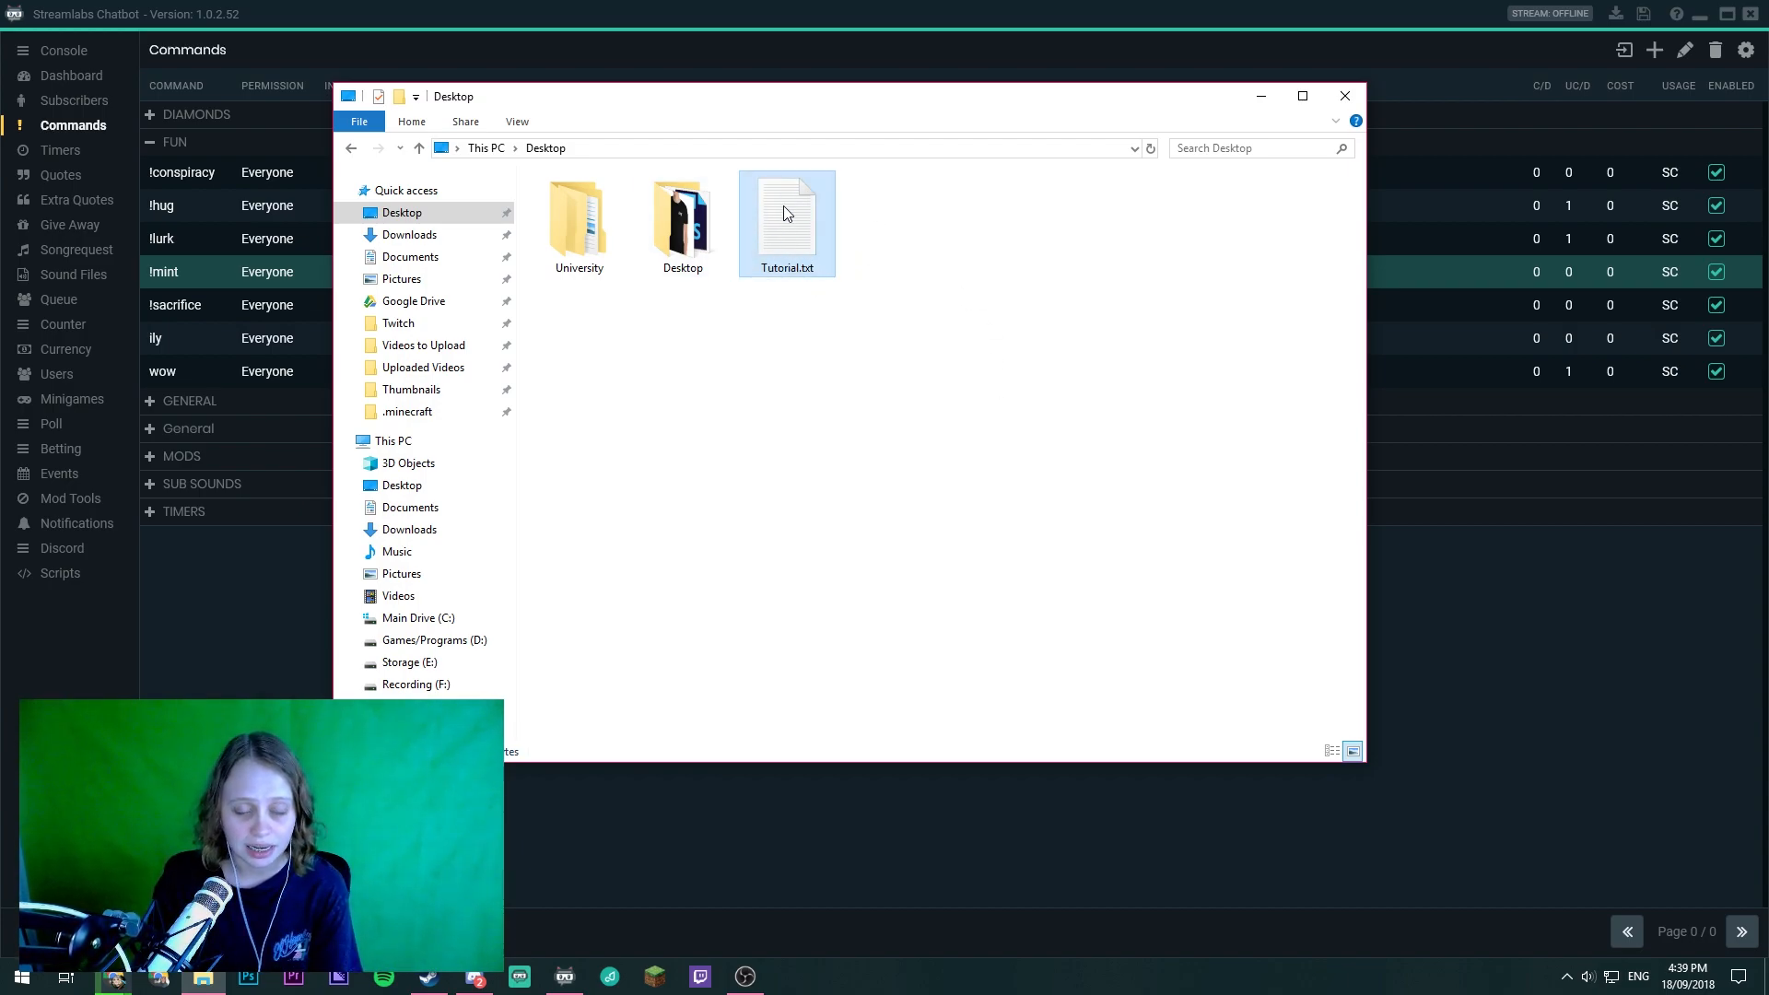
- Open Tutorial.txt to confirm its five response lines, then close it and minimize Explorer
double_click(787, 211)
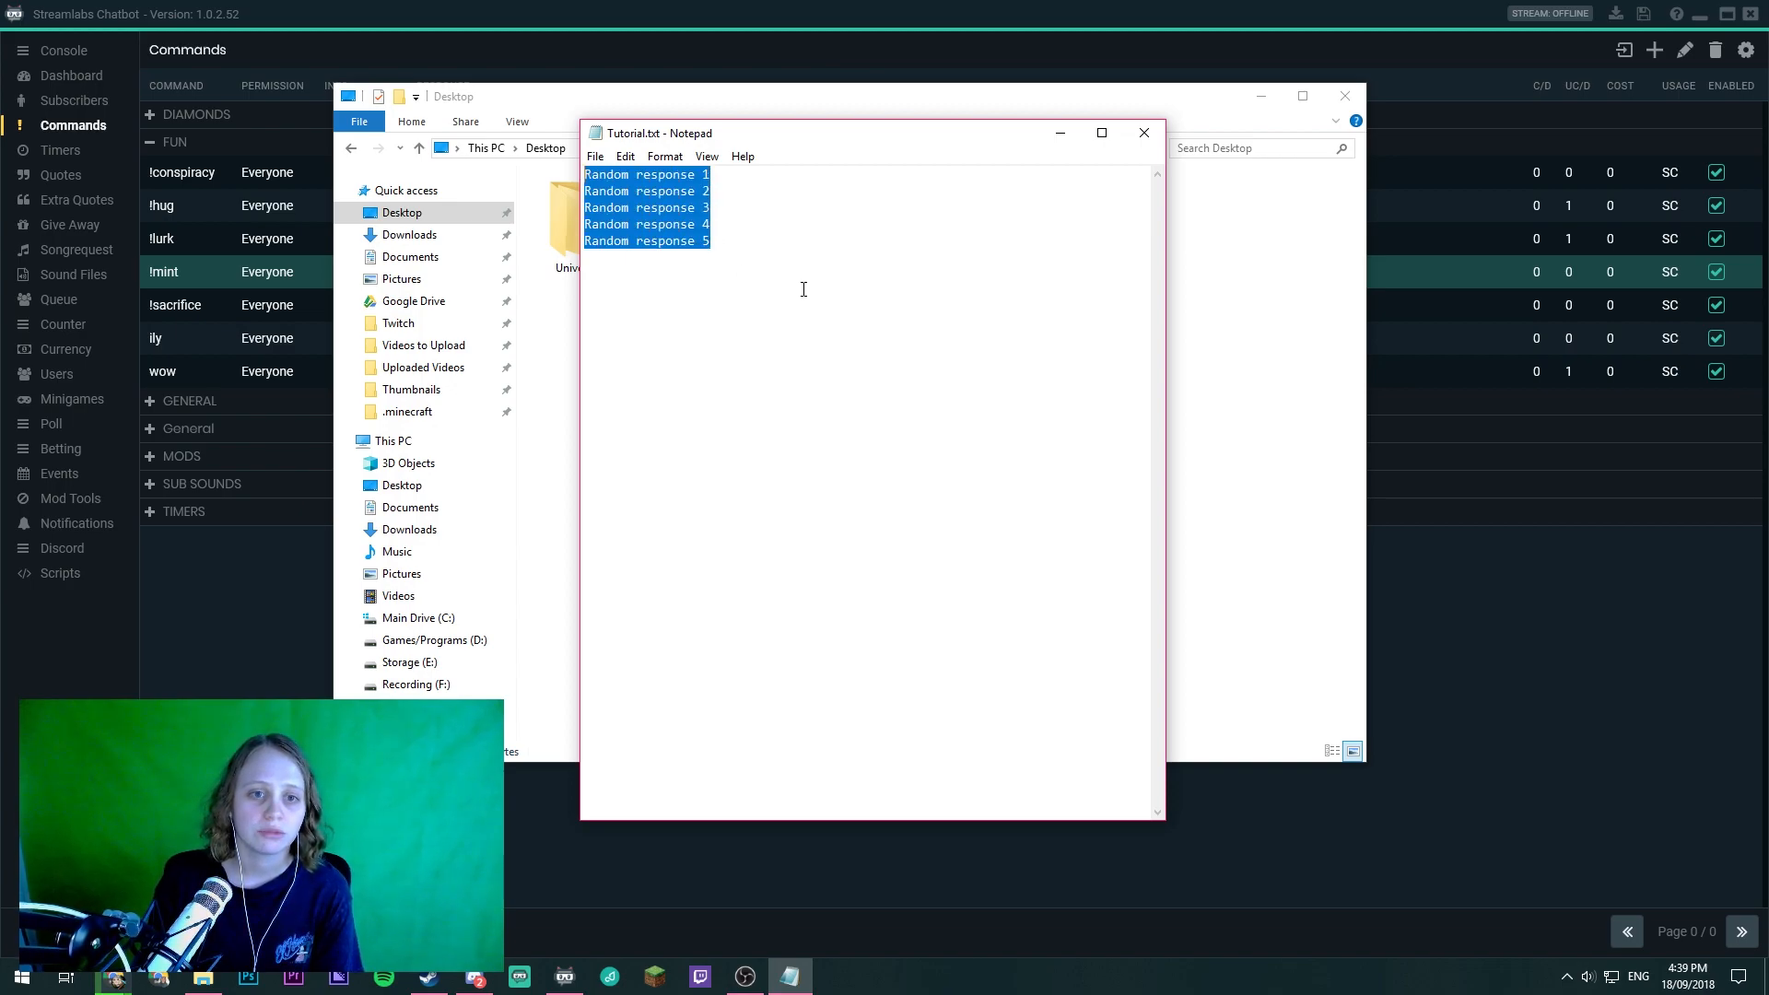
click(1144, 132)
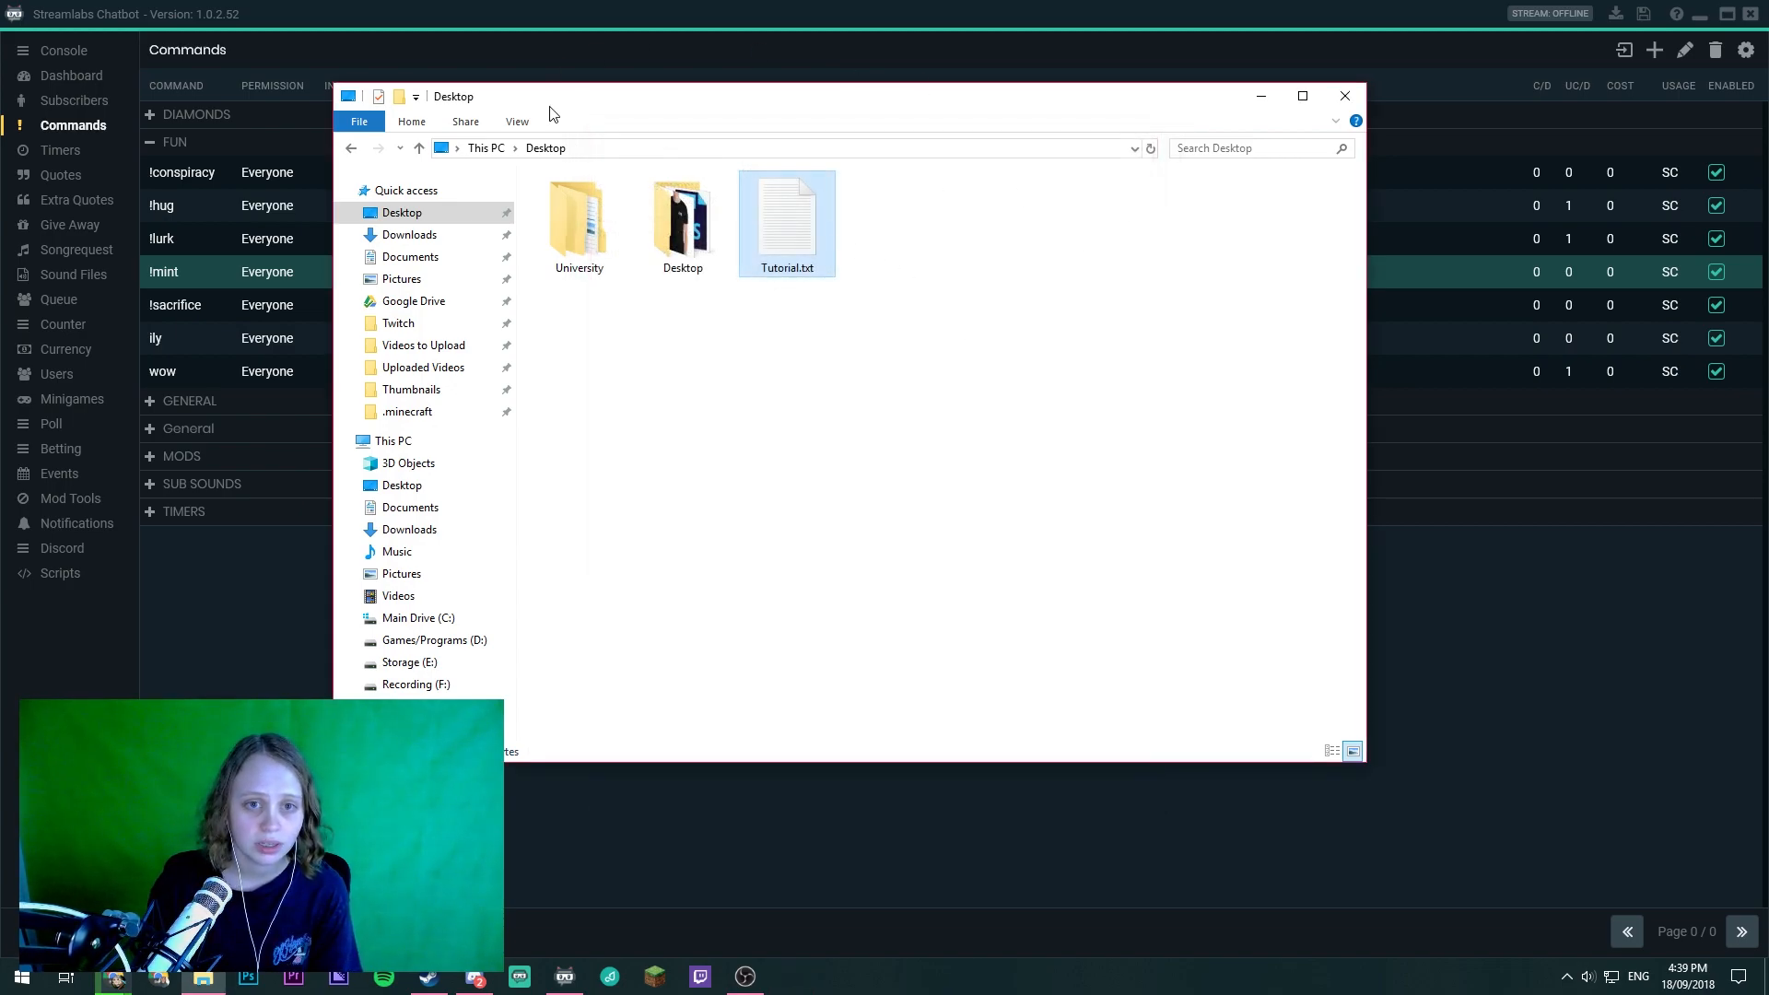
click(1344, 95)
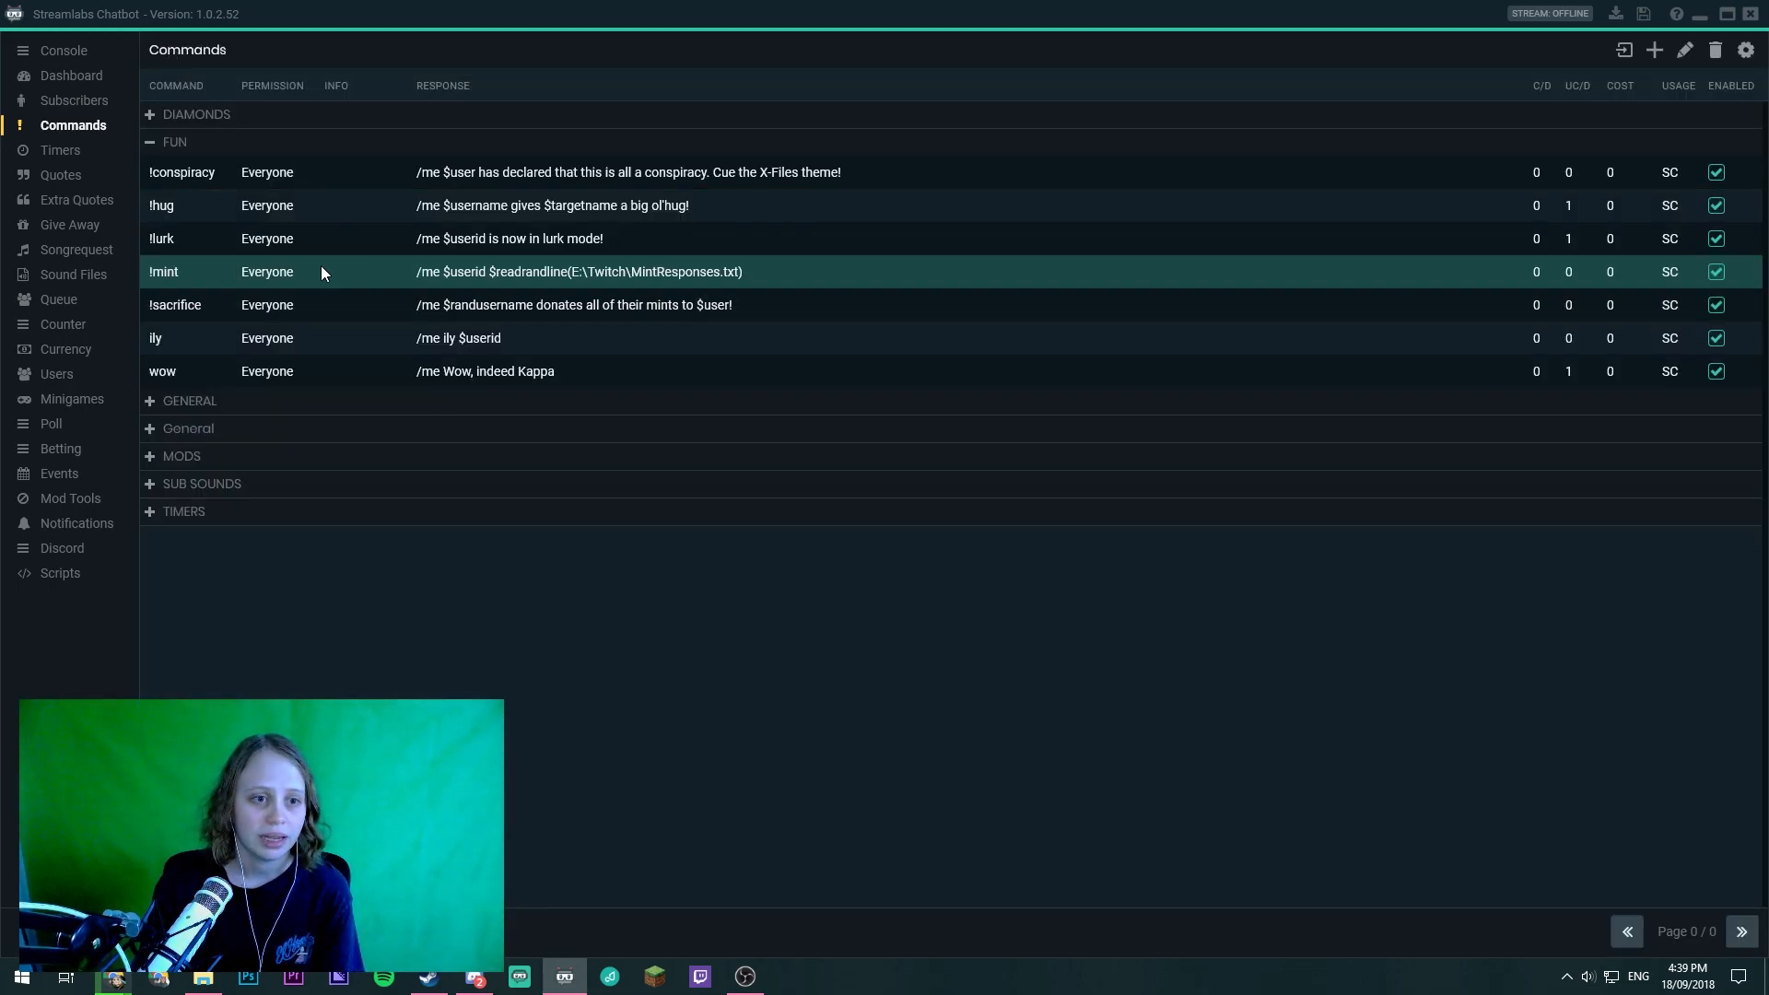
- Add a !tutorial command and remove the MintResponses.txt path from $readrandline()
double_click(164, 271)
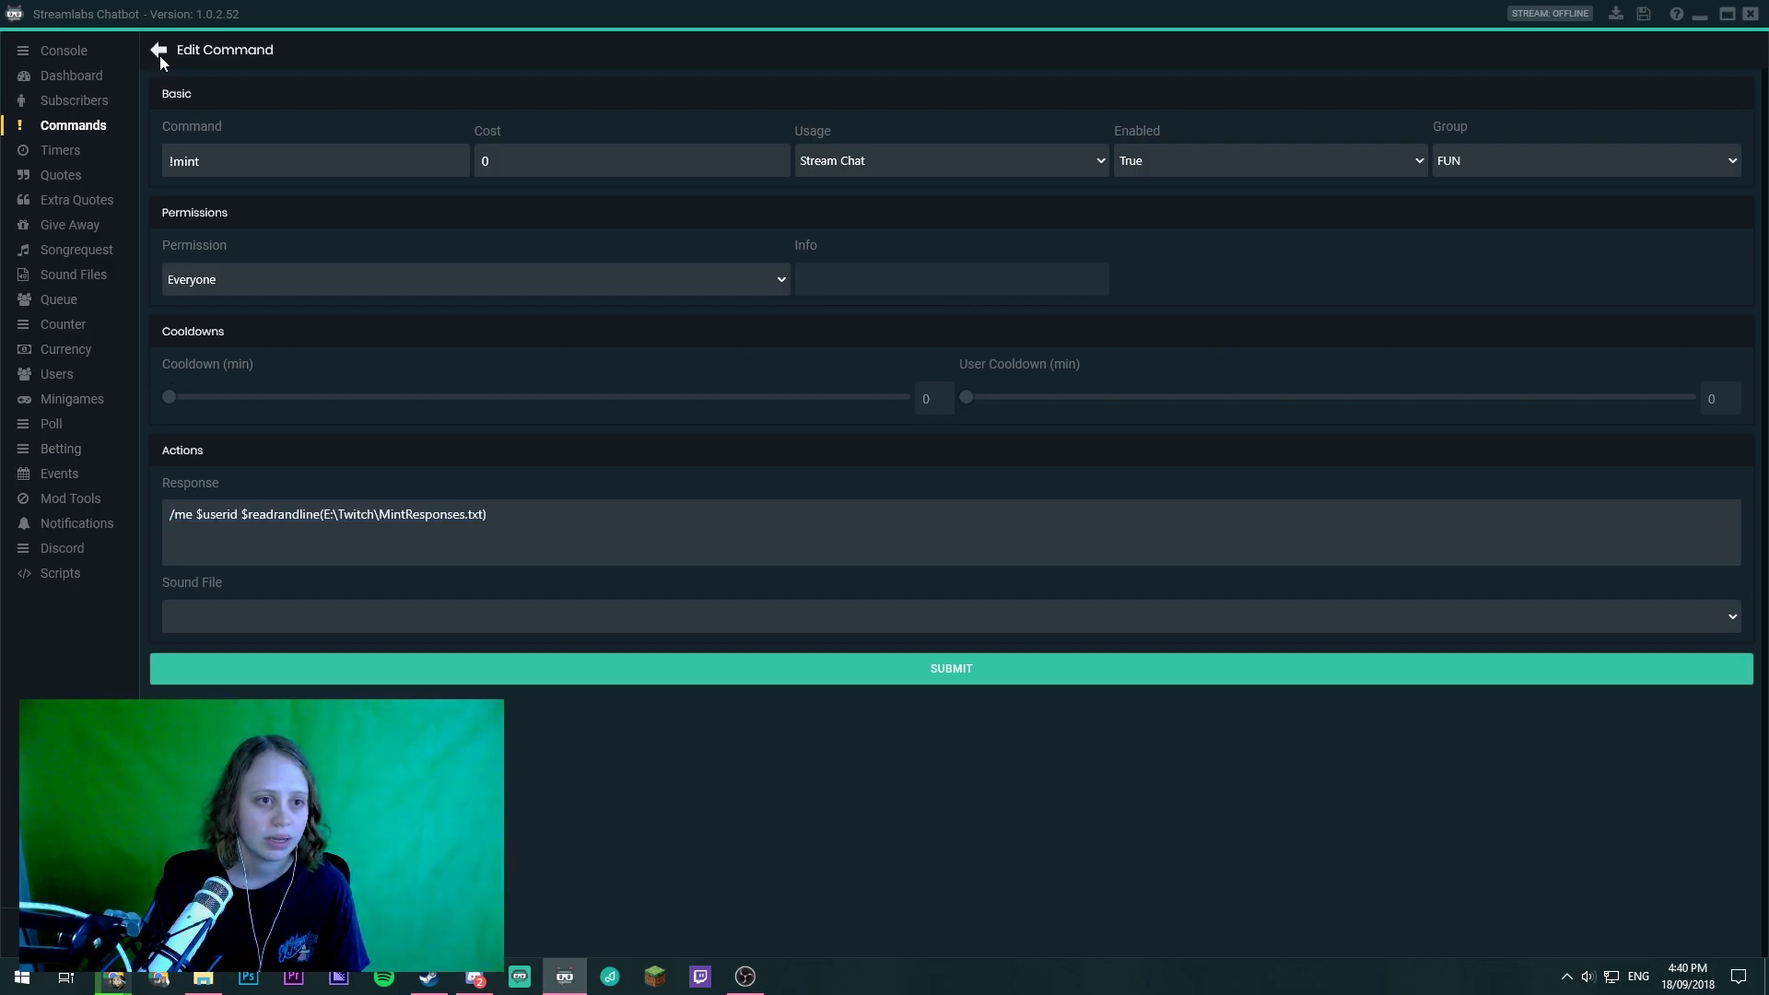
click(158, 50)
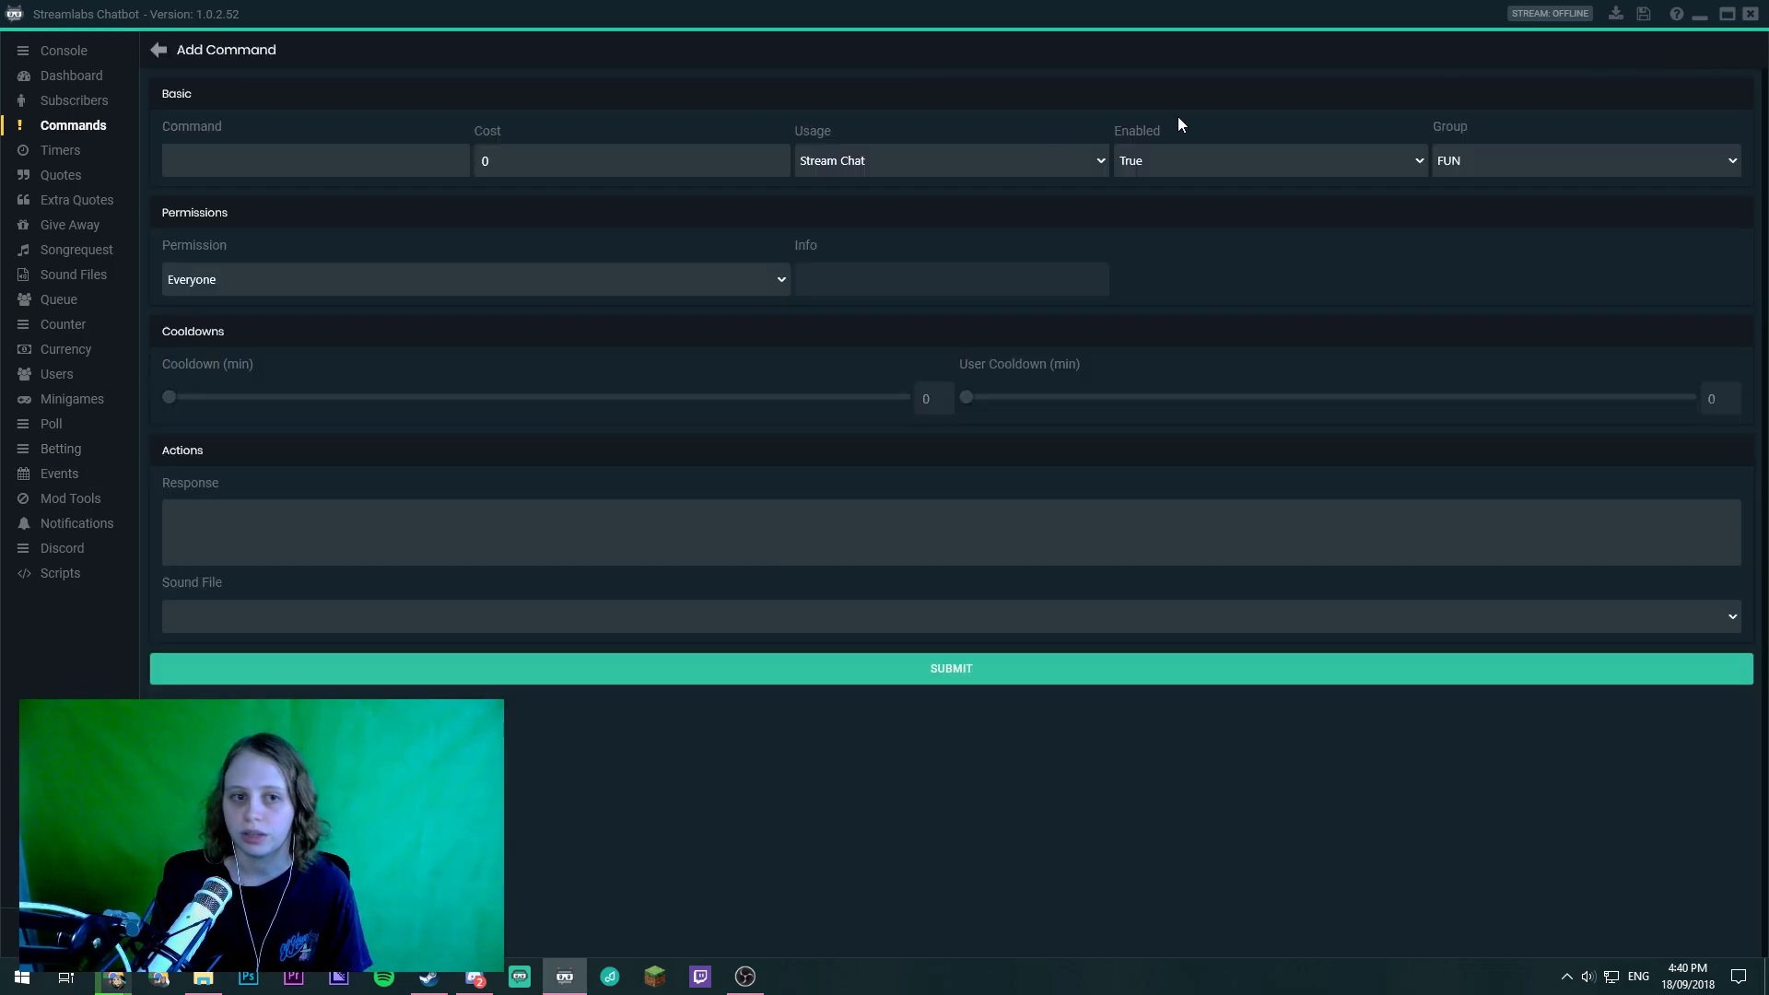
text(!tutorial)
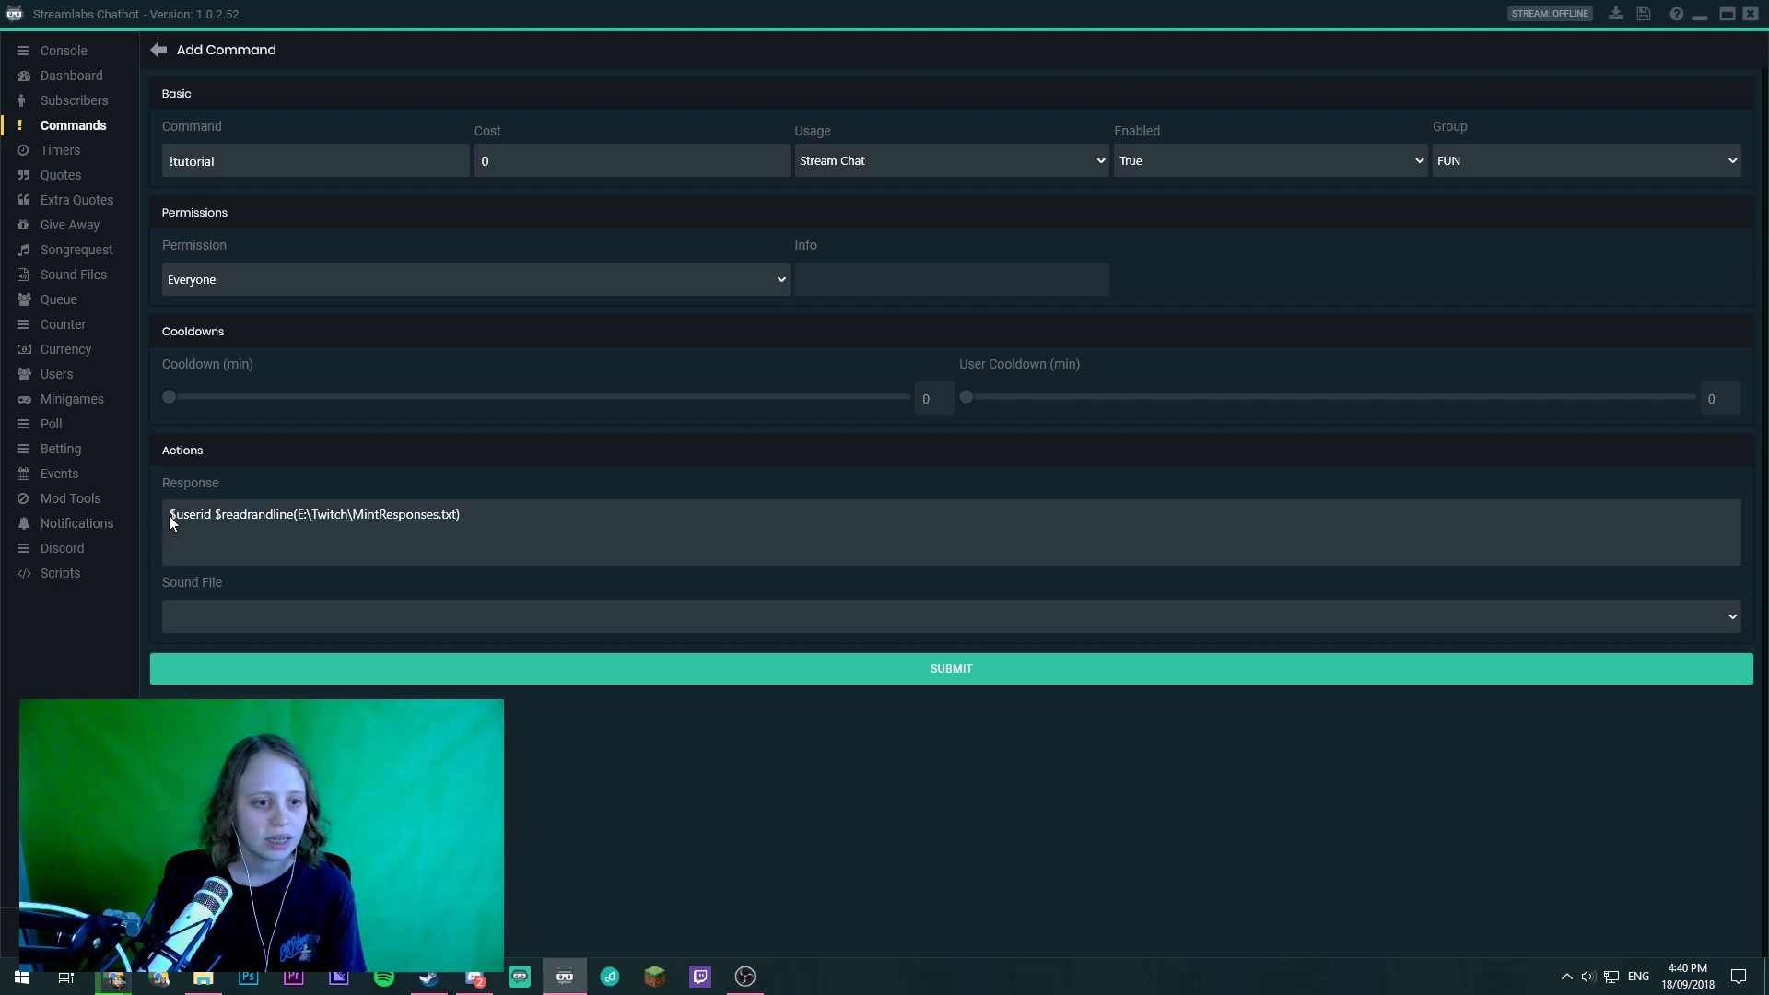
double_click(191, 514)
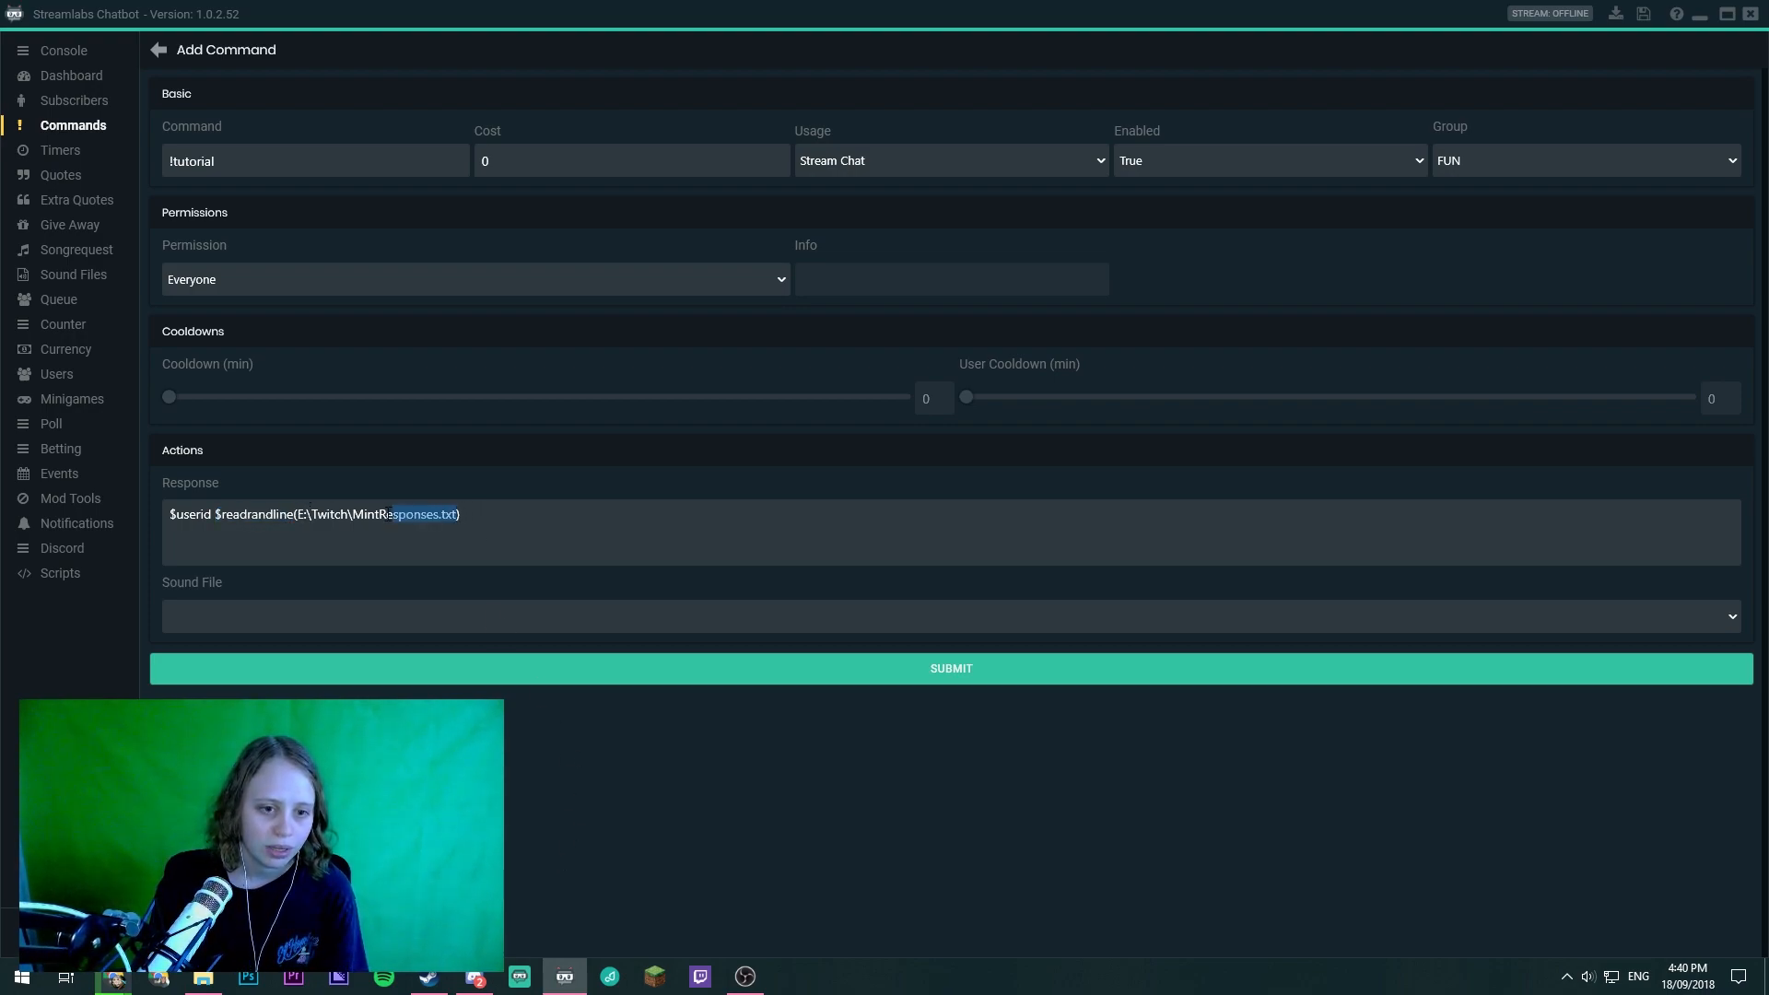
key(Delete)
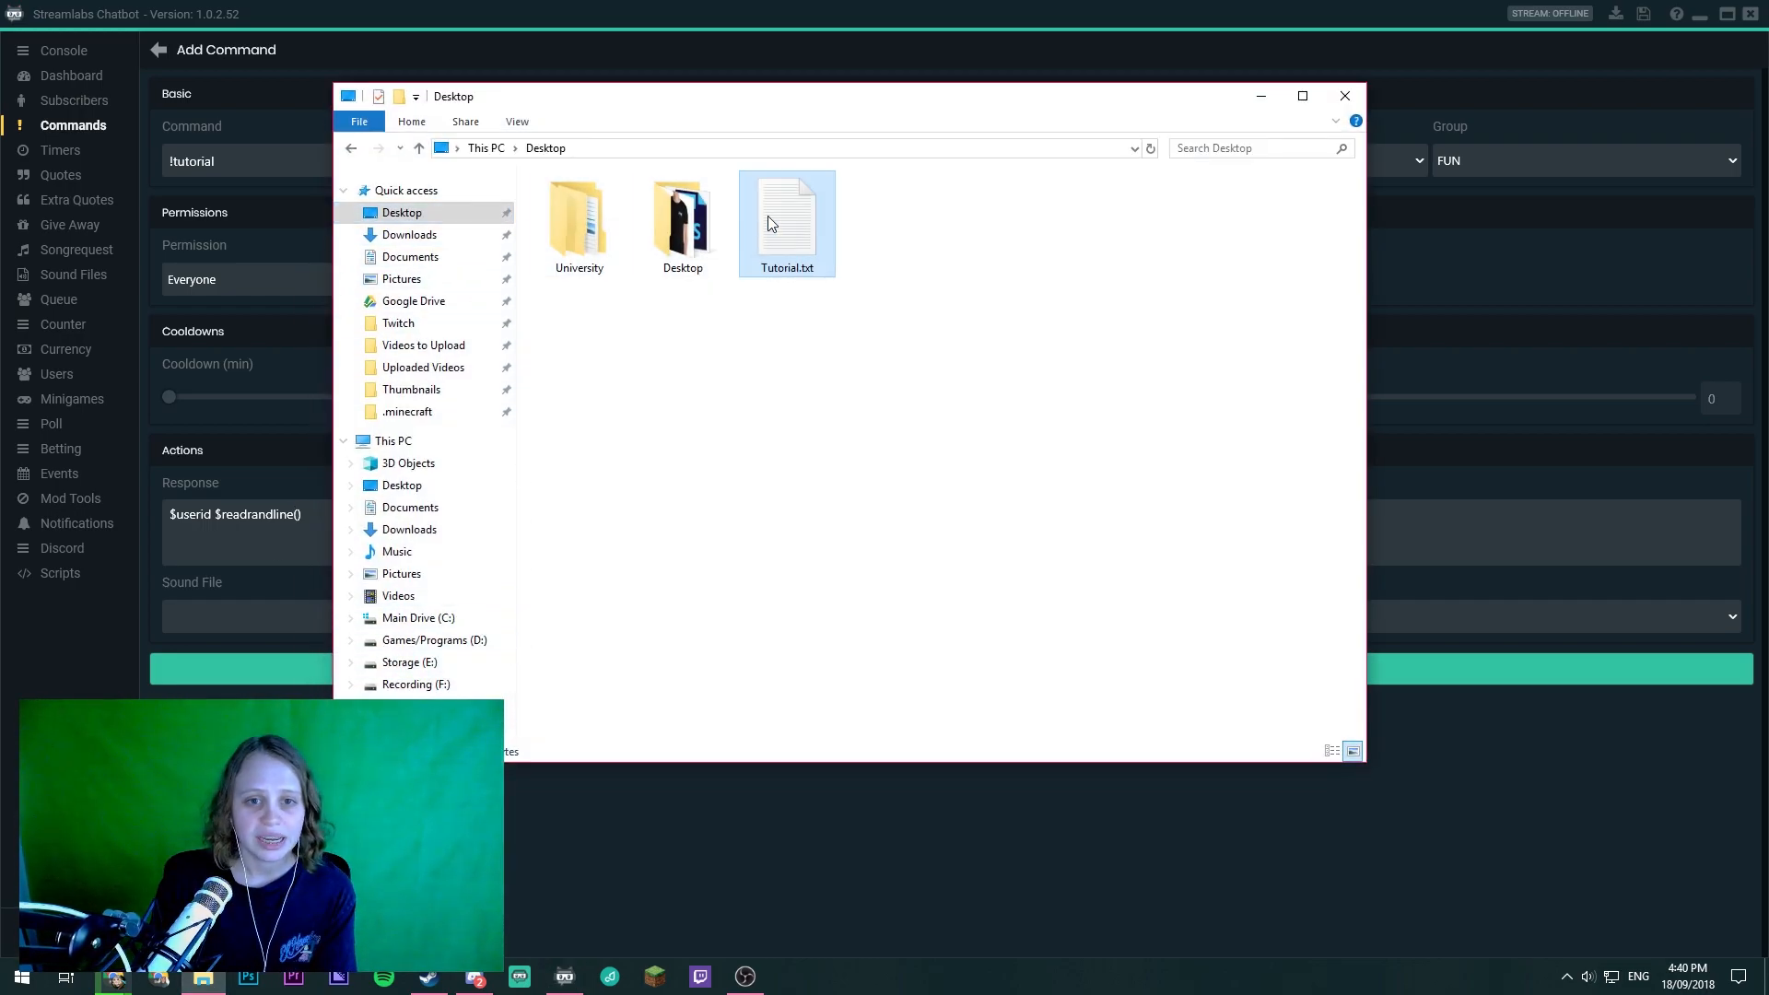
- Browse File Explorer through Main Drive (C:), Users and New to the Desktop folder
right_click(771, 223)
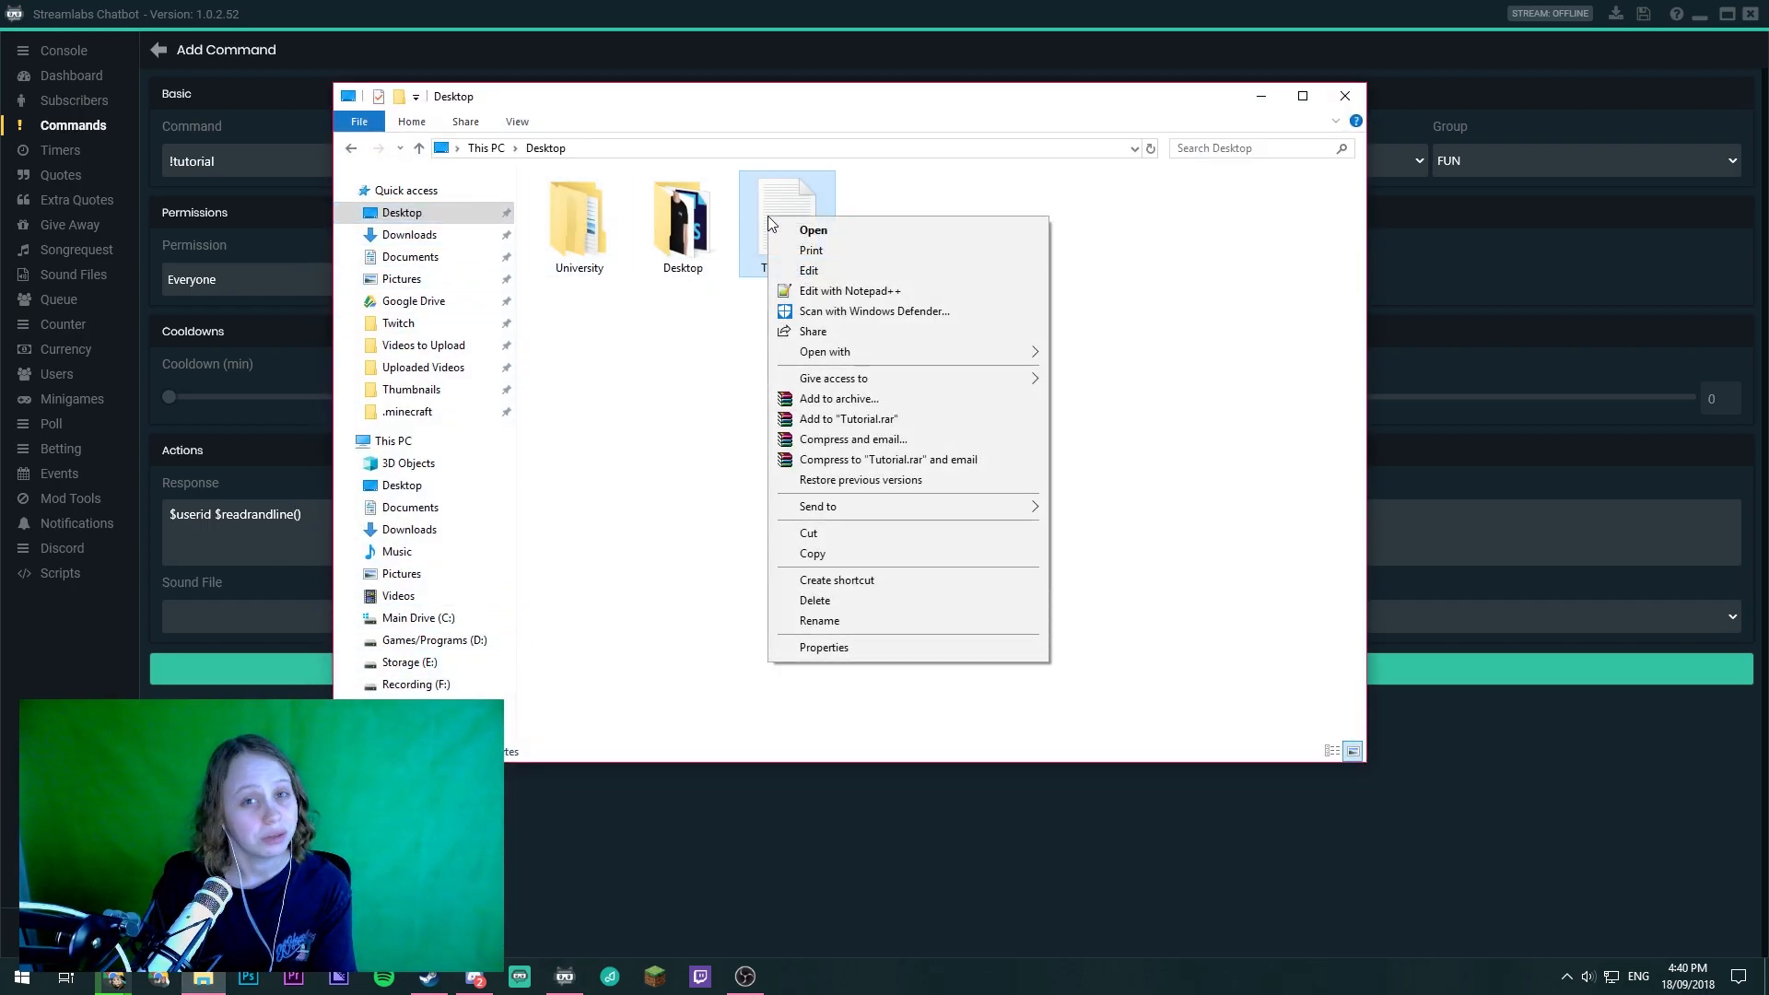
click(419, 617)
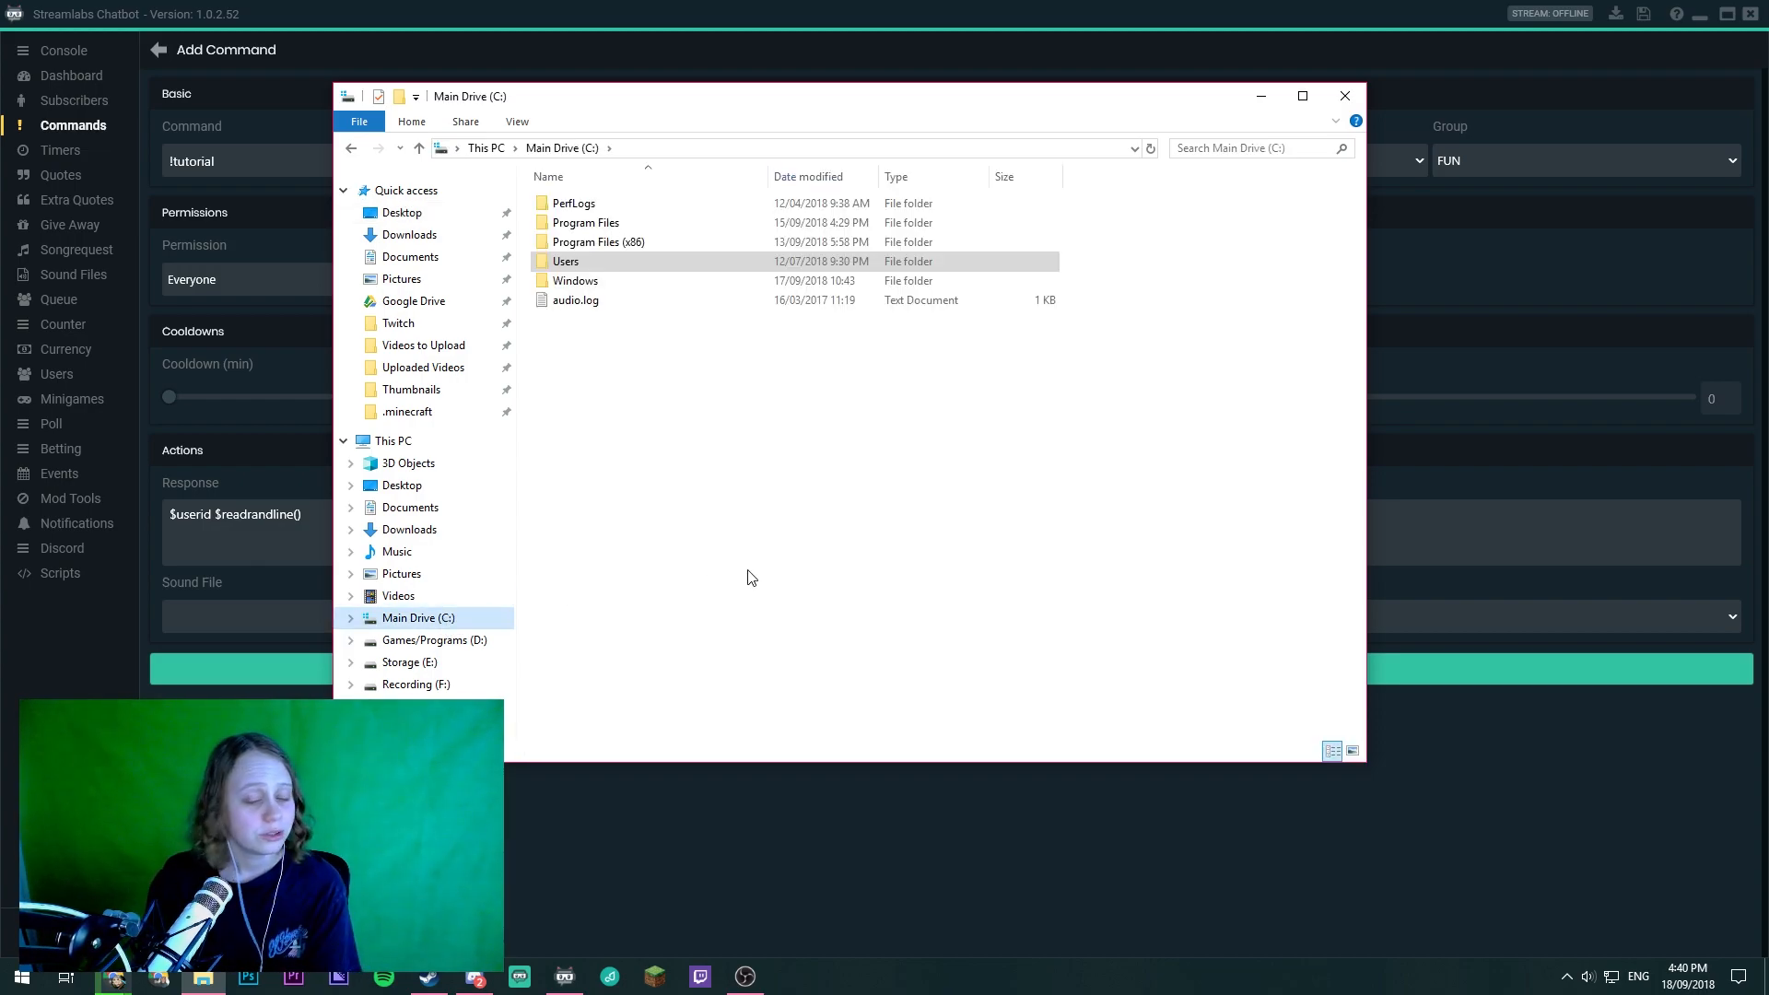
mouse_move(414, 617)
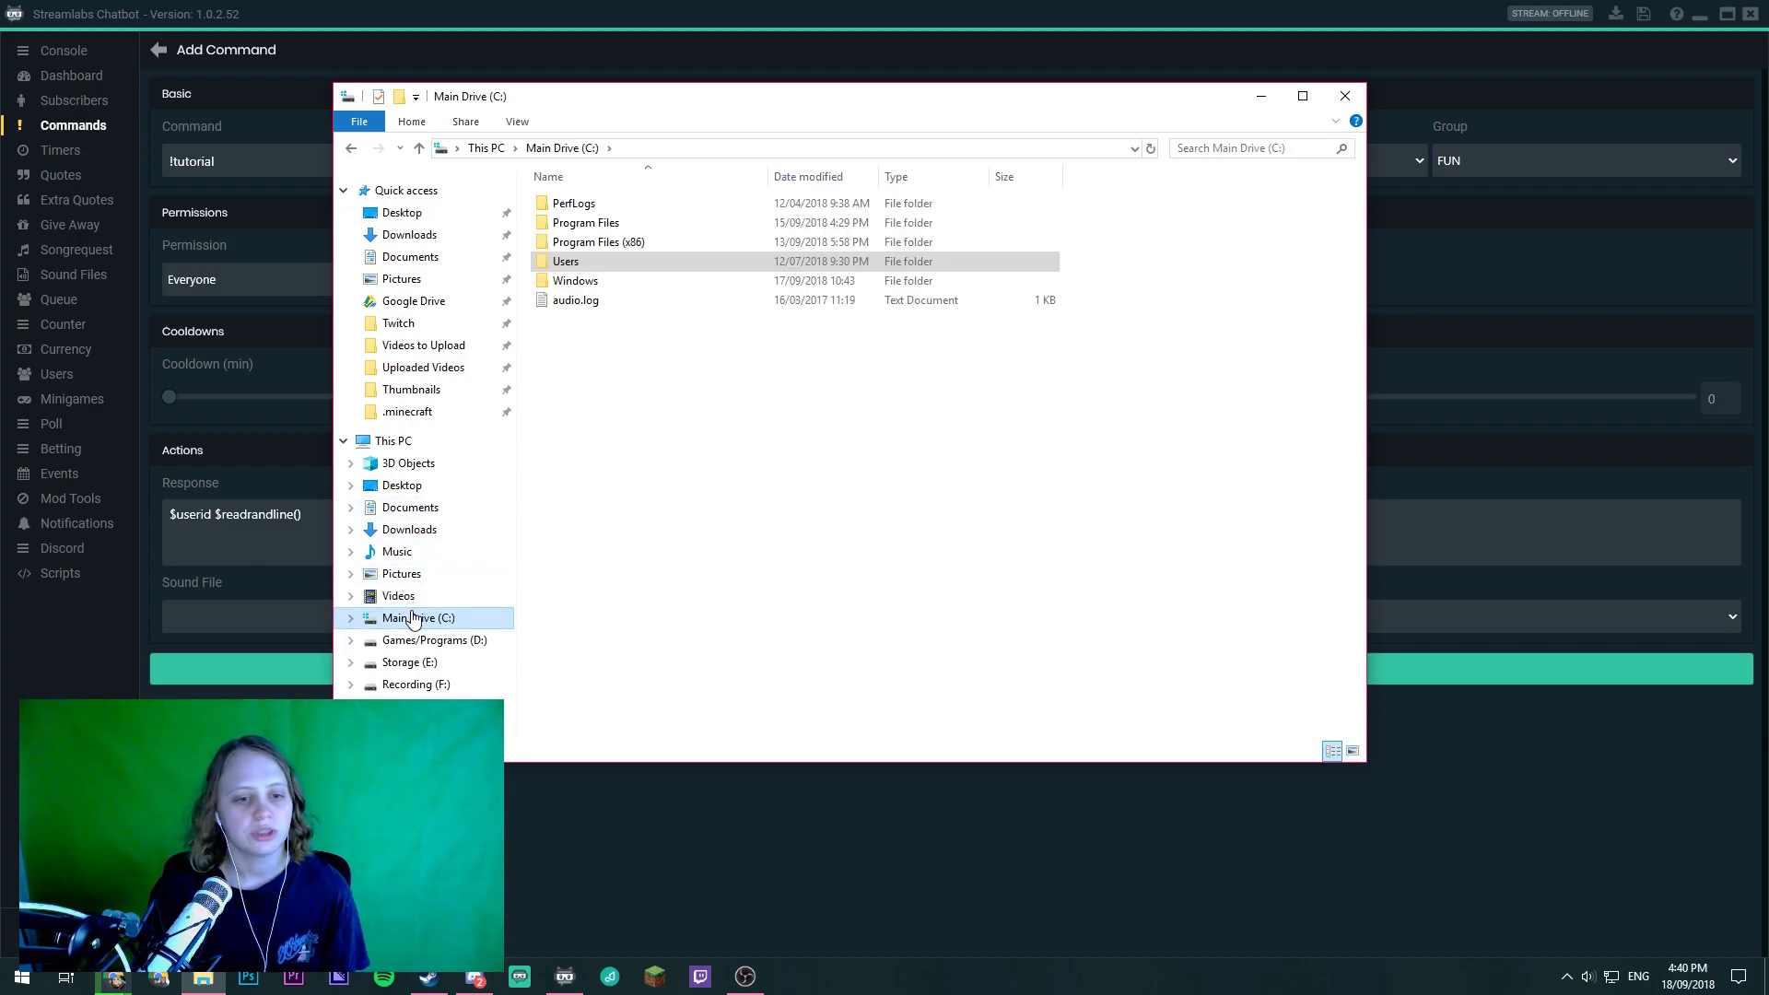
double_click(564, 260)
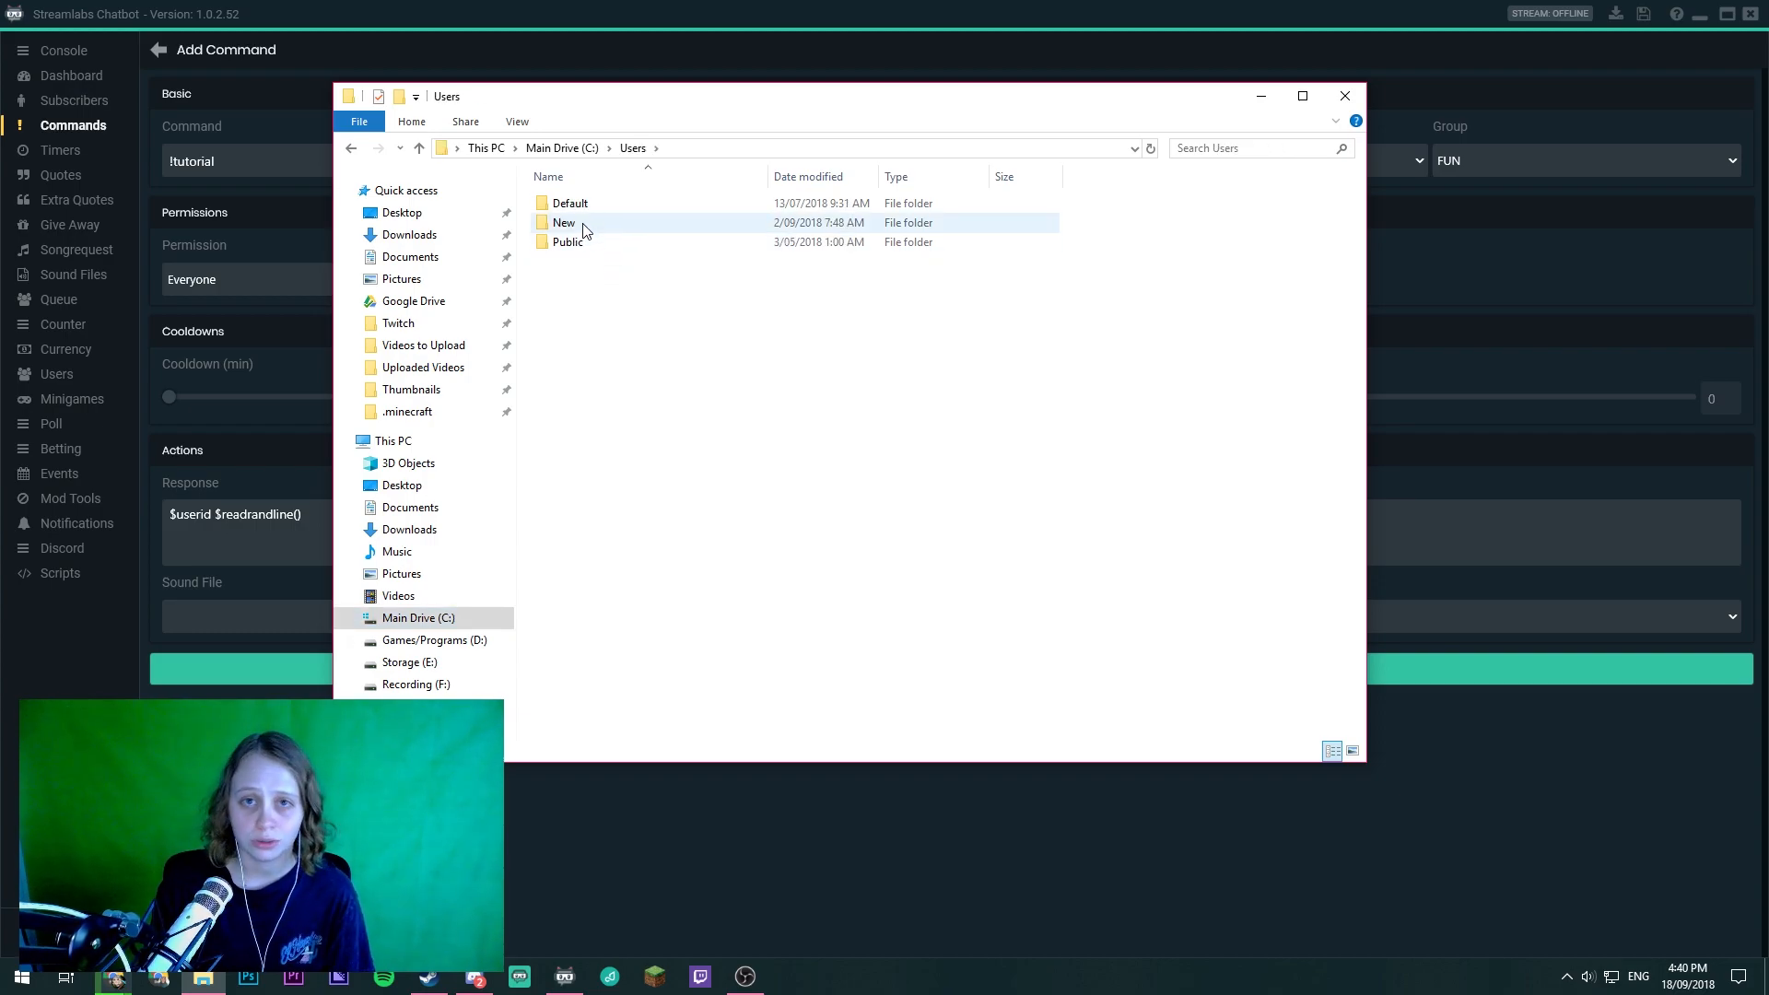
double_click(561, 222)
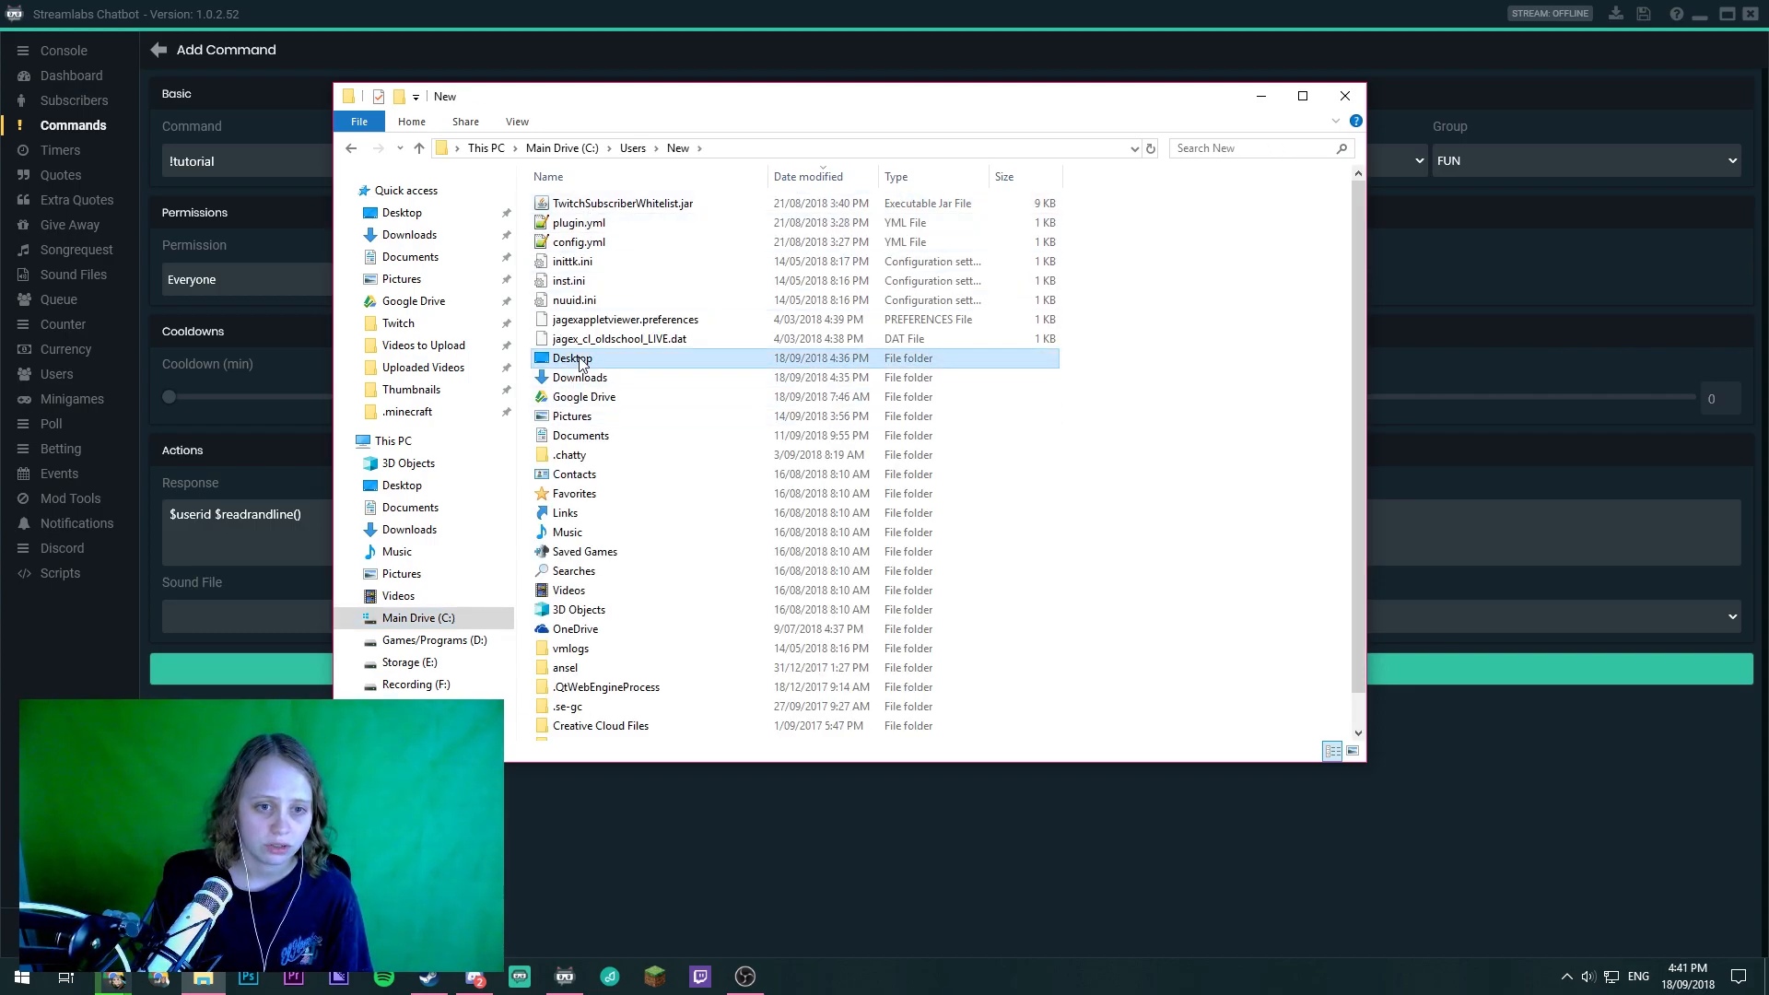
double_click(573, 358)
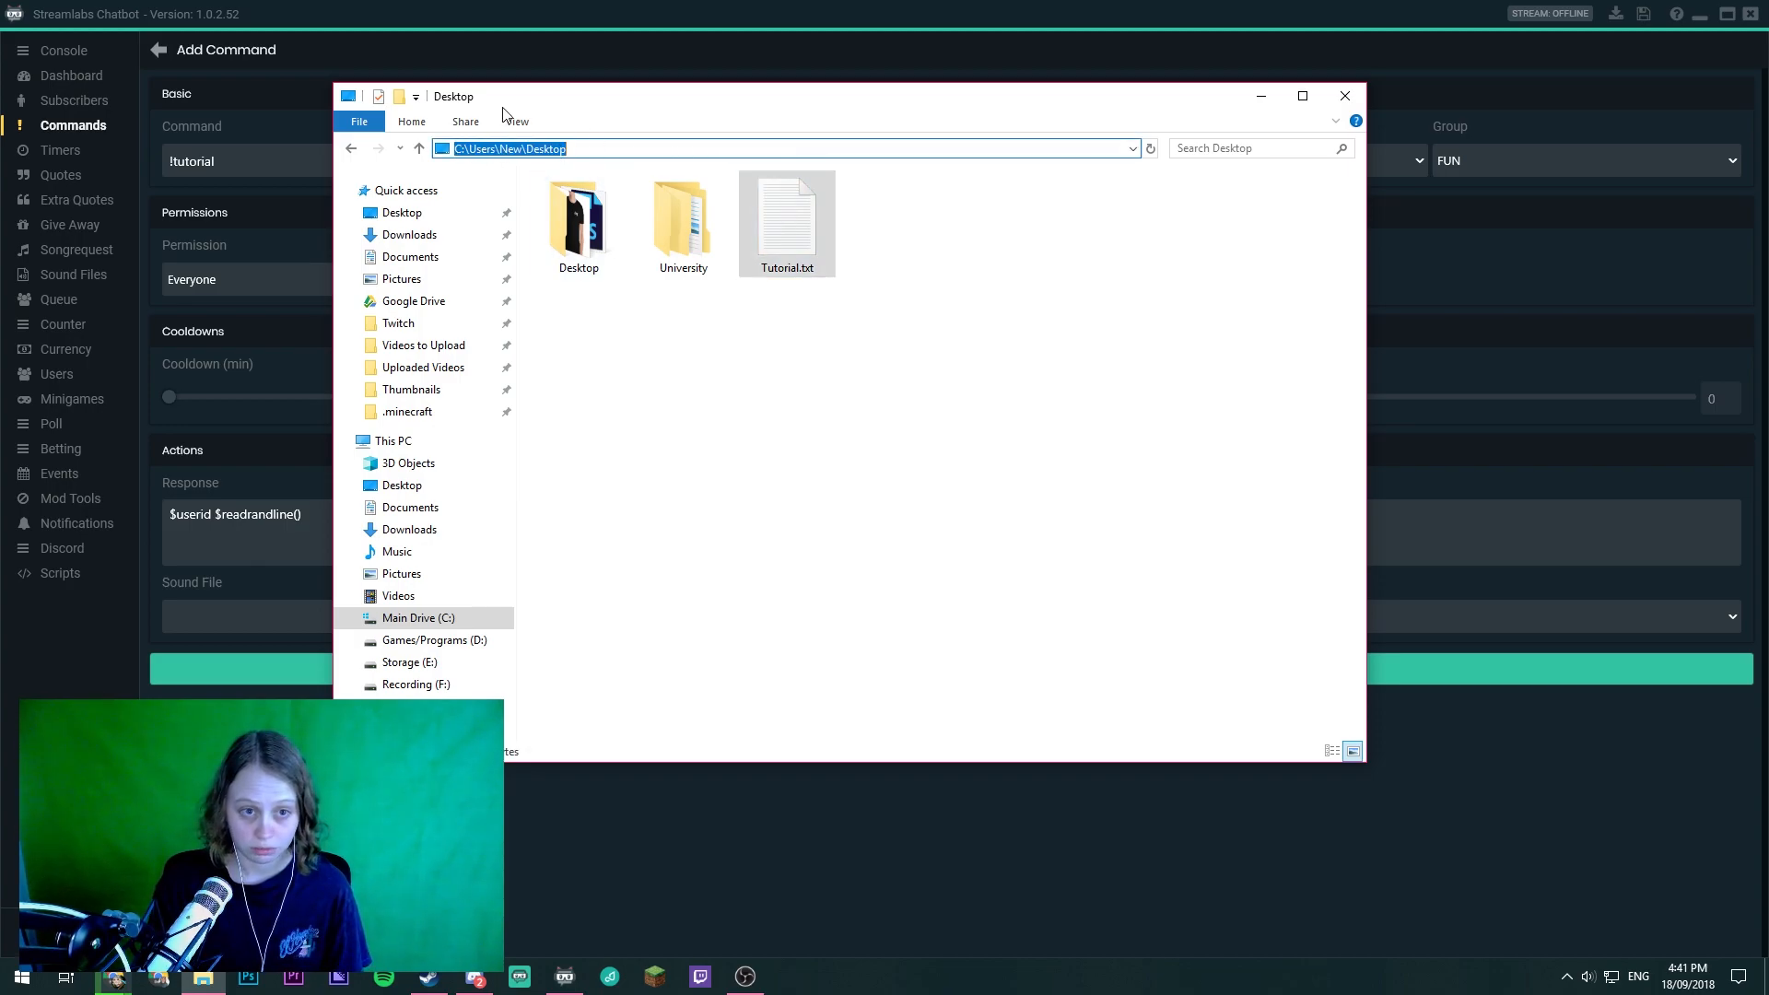
mouse_move(600, 8)
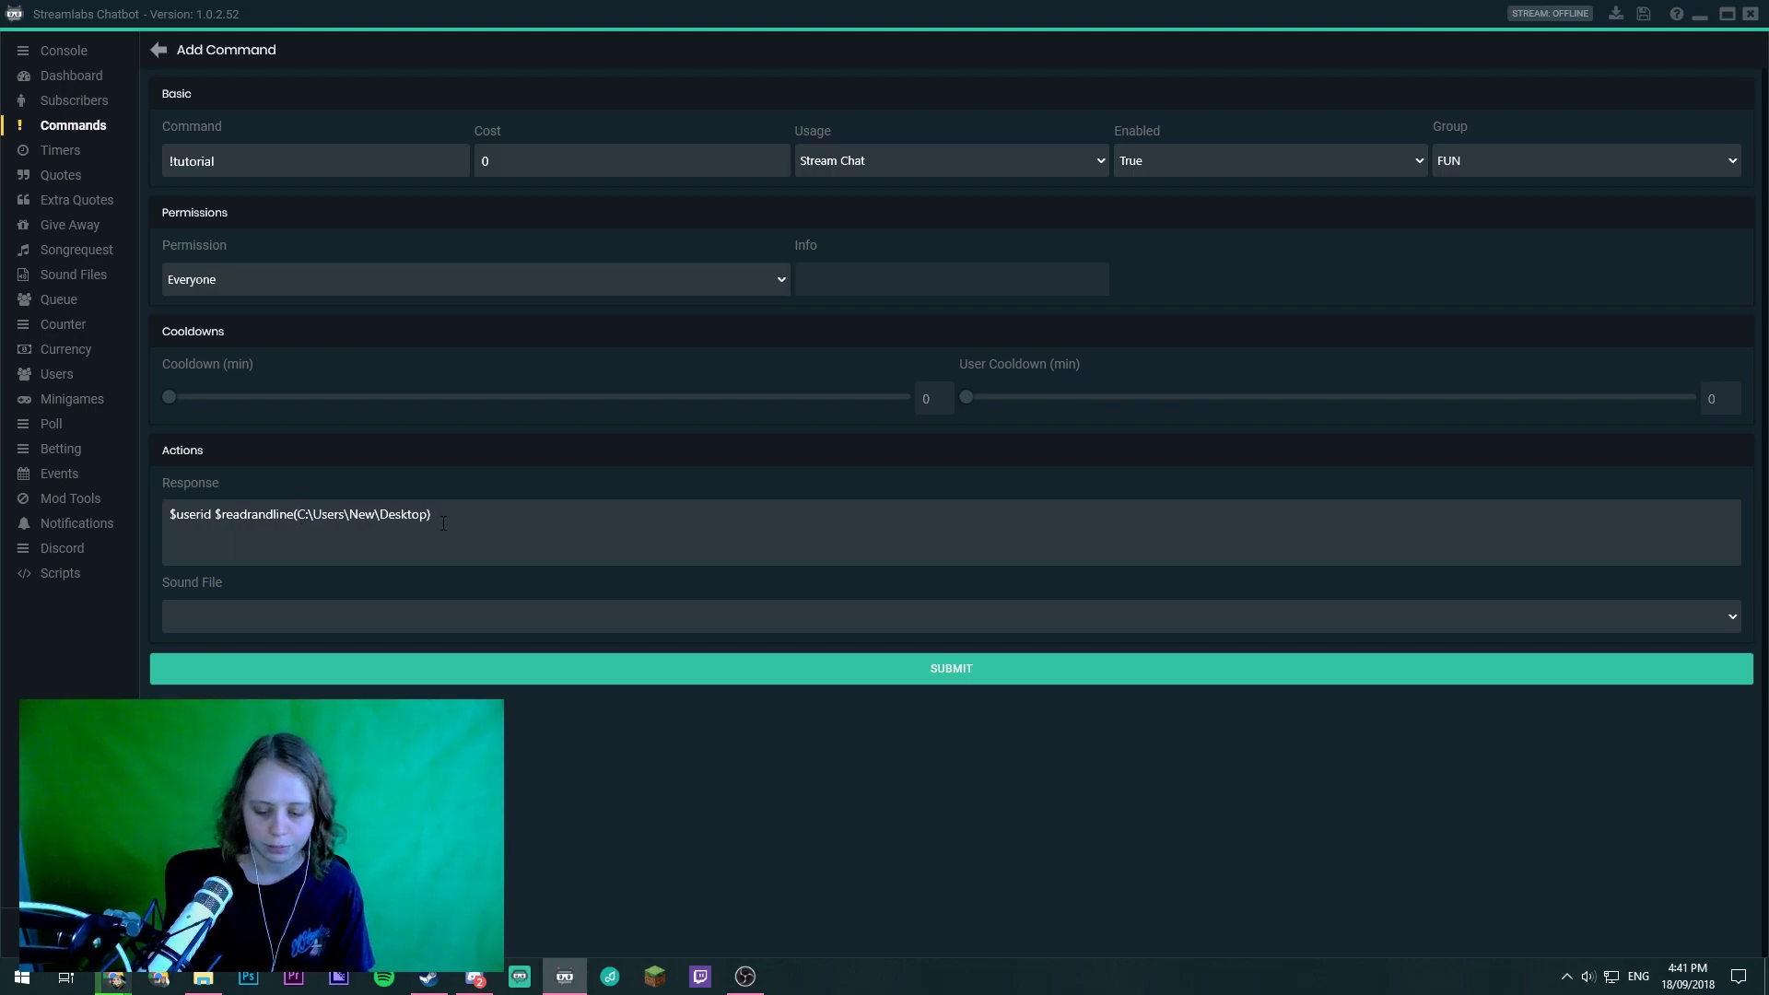
- Append \Tutorial.txt) to the response path and assign the command to the General group
text(\)
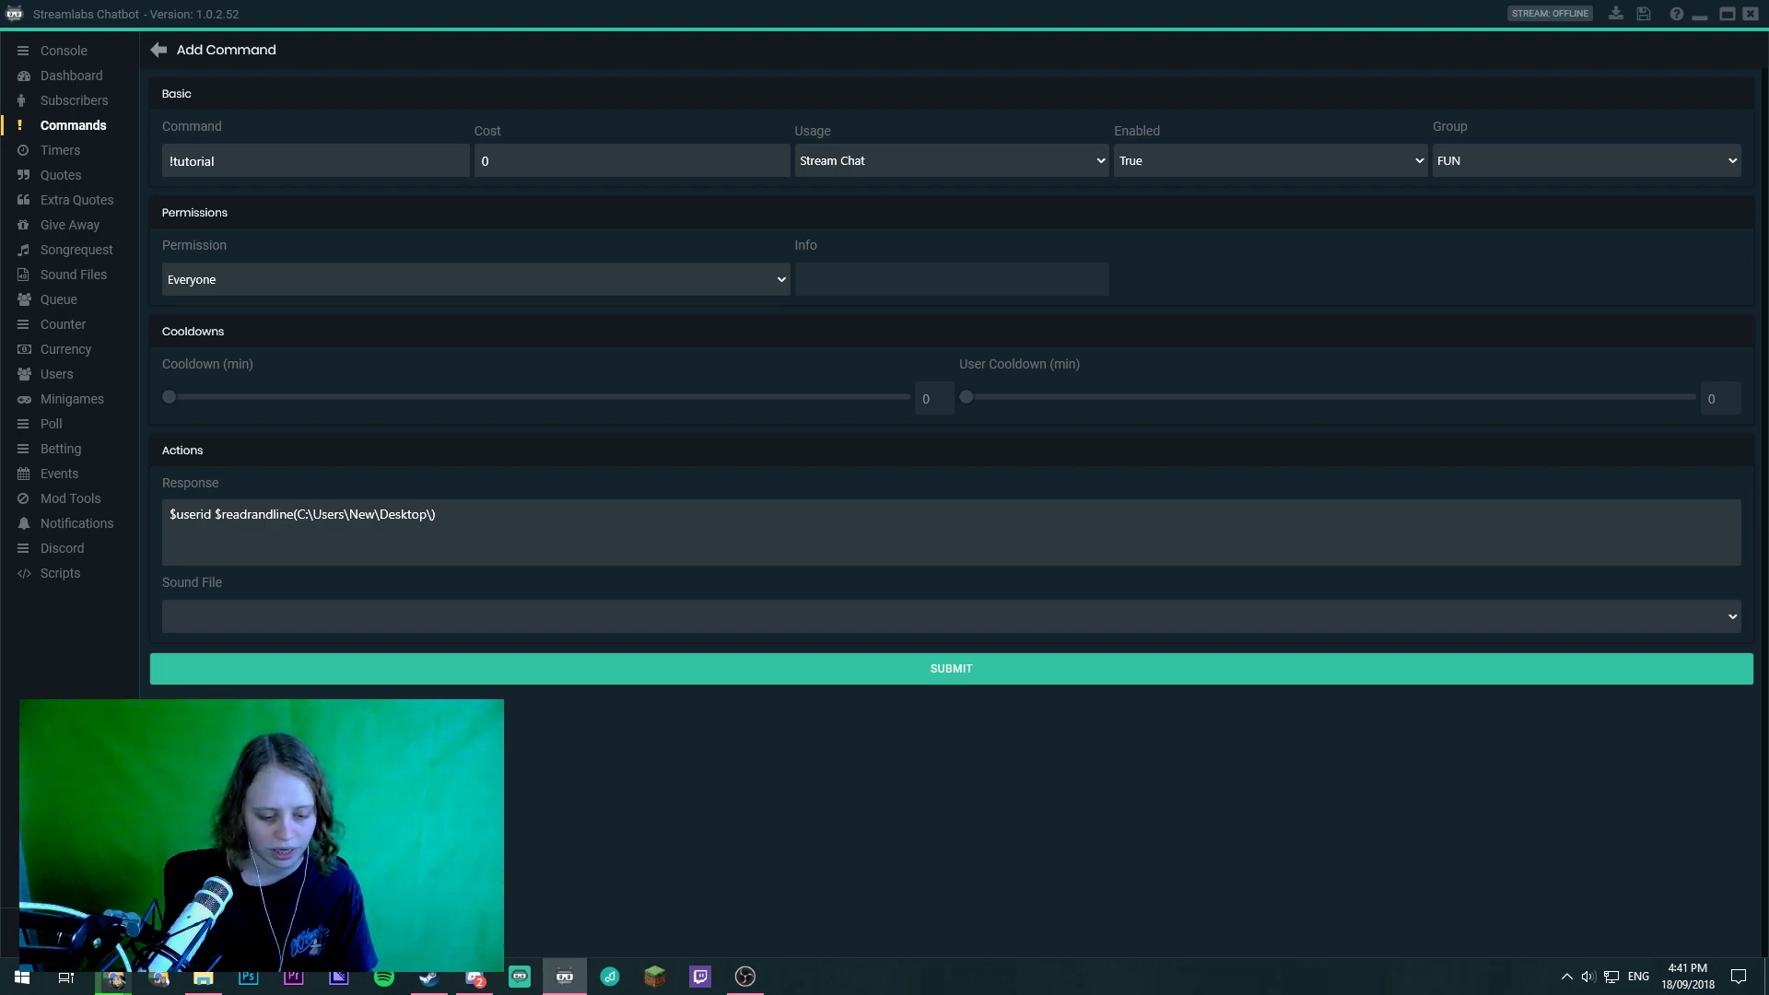
text(Tutorial.t)
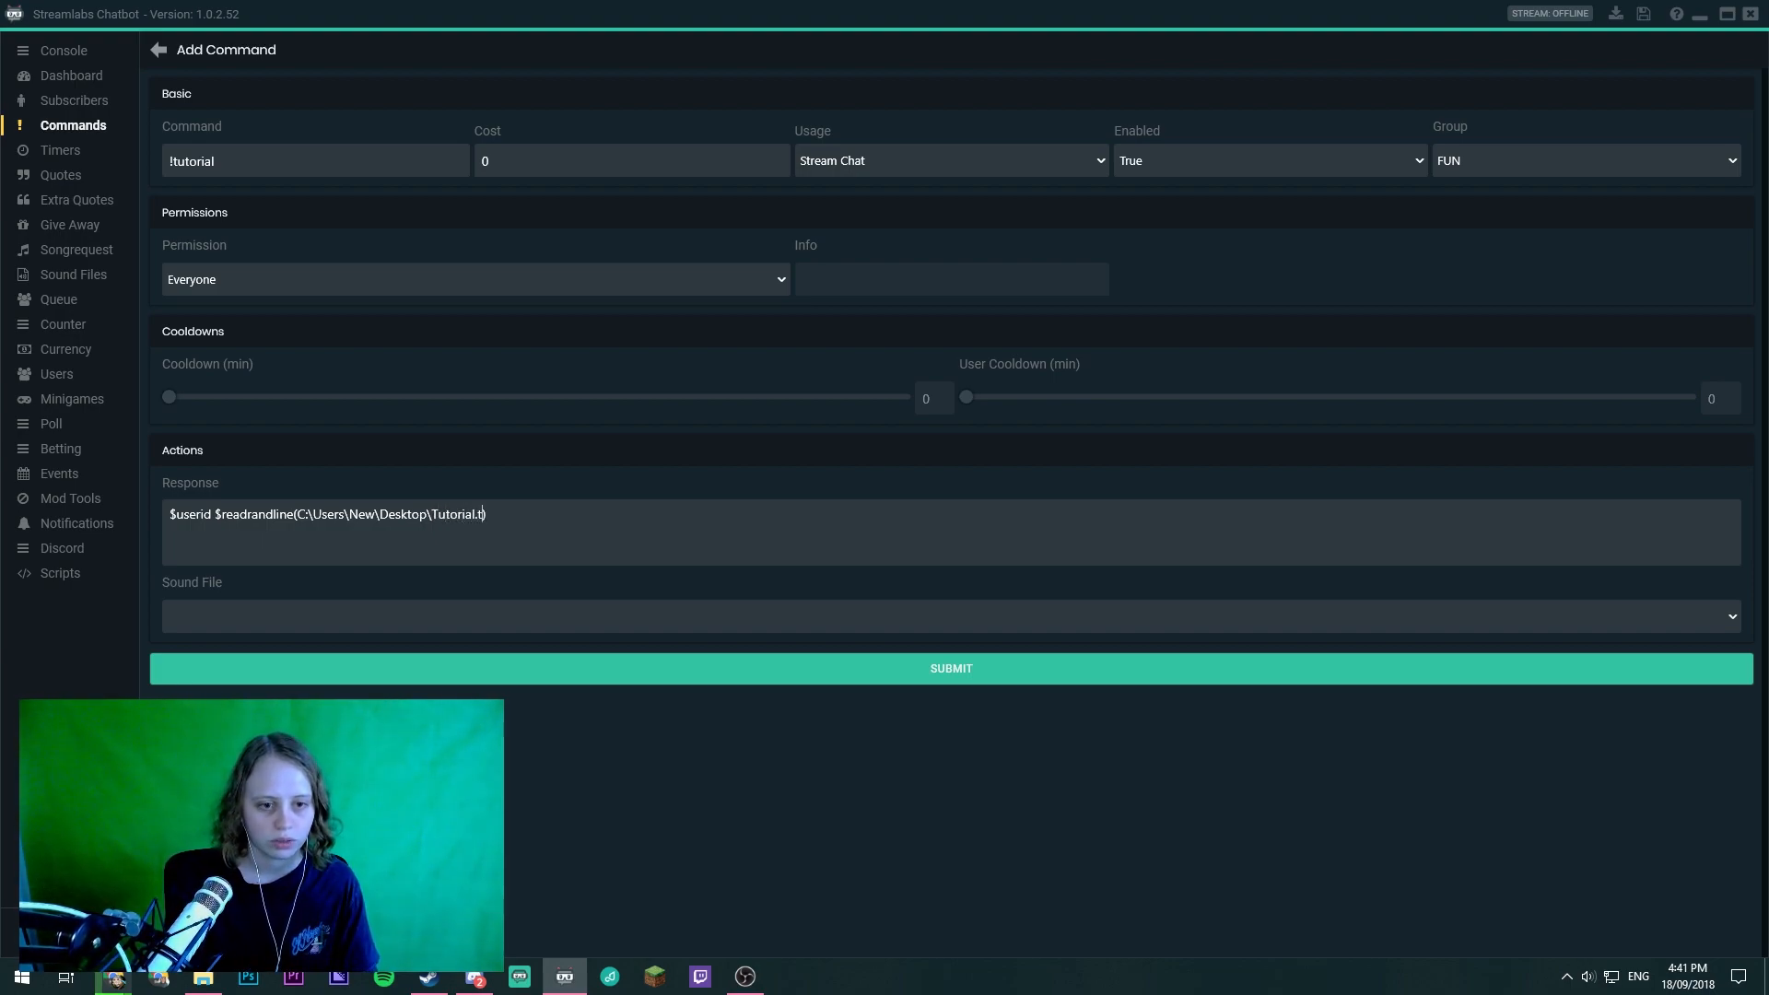
text(xt))
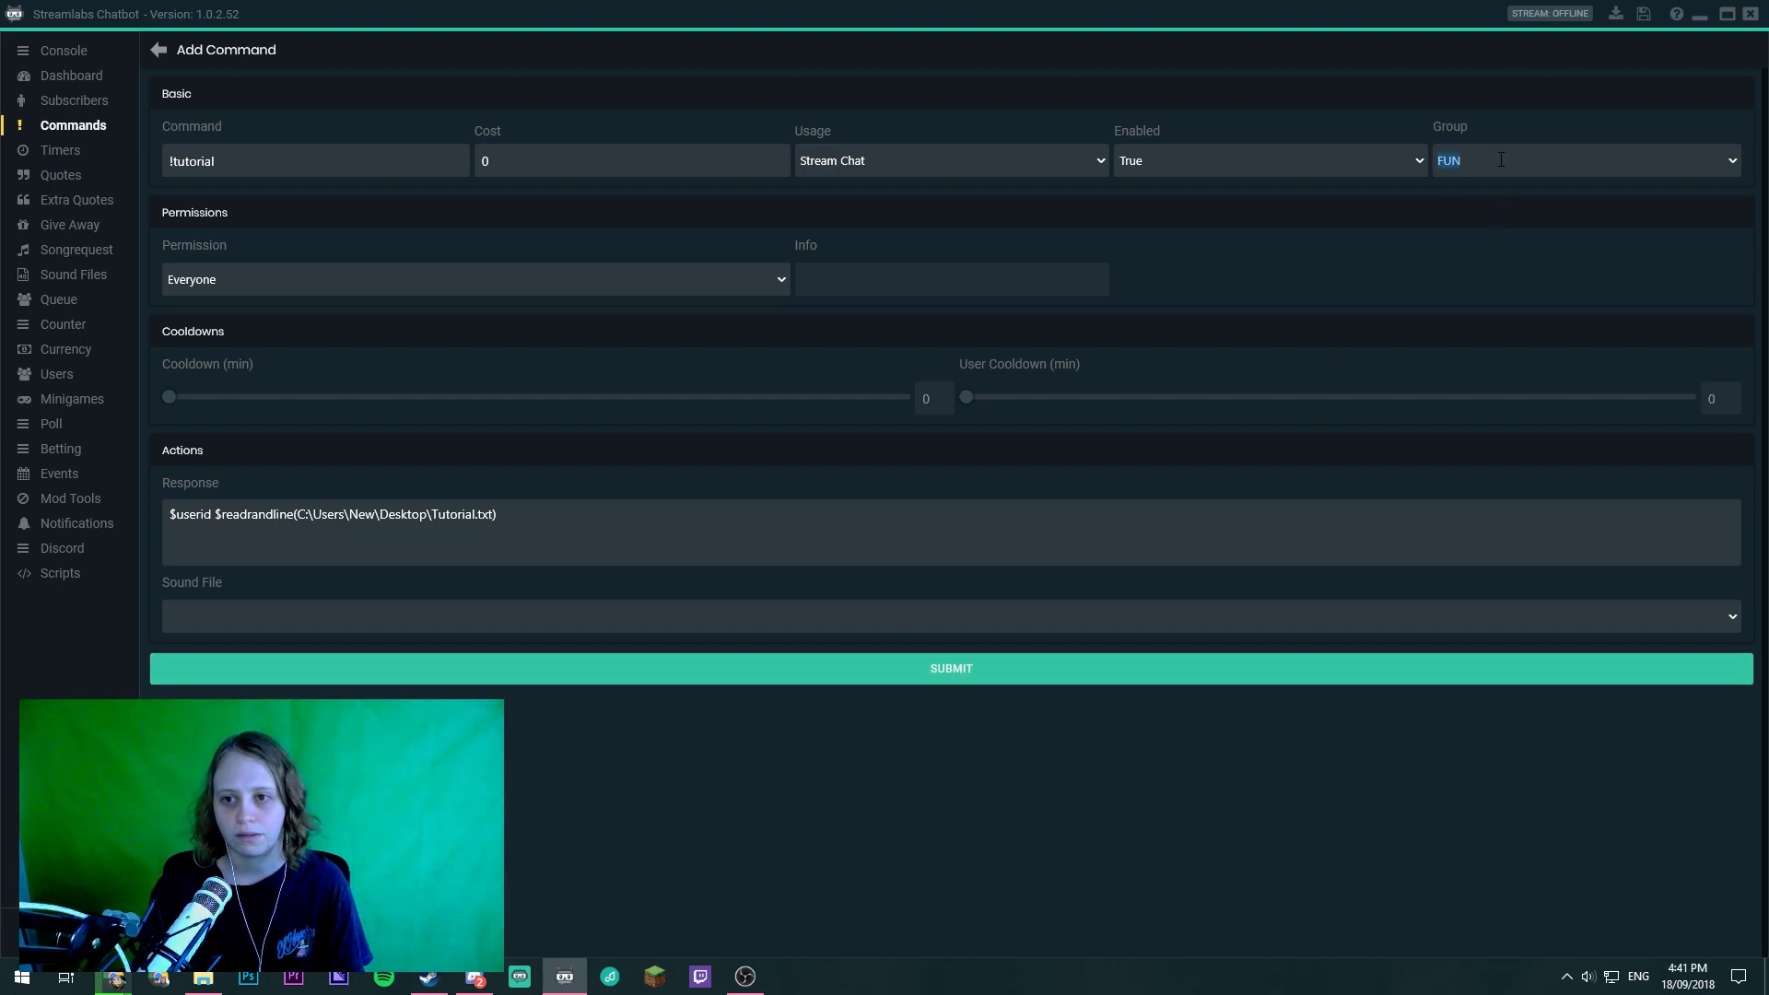
click(1584, 159)
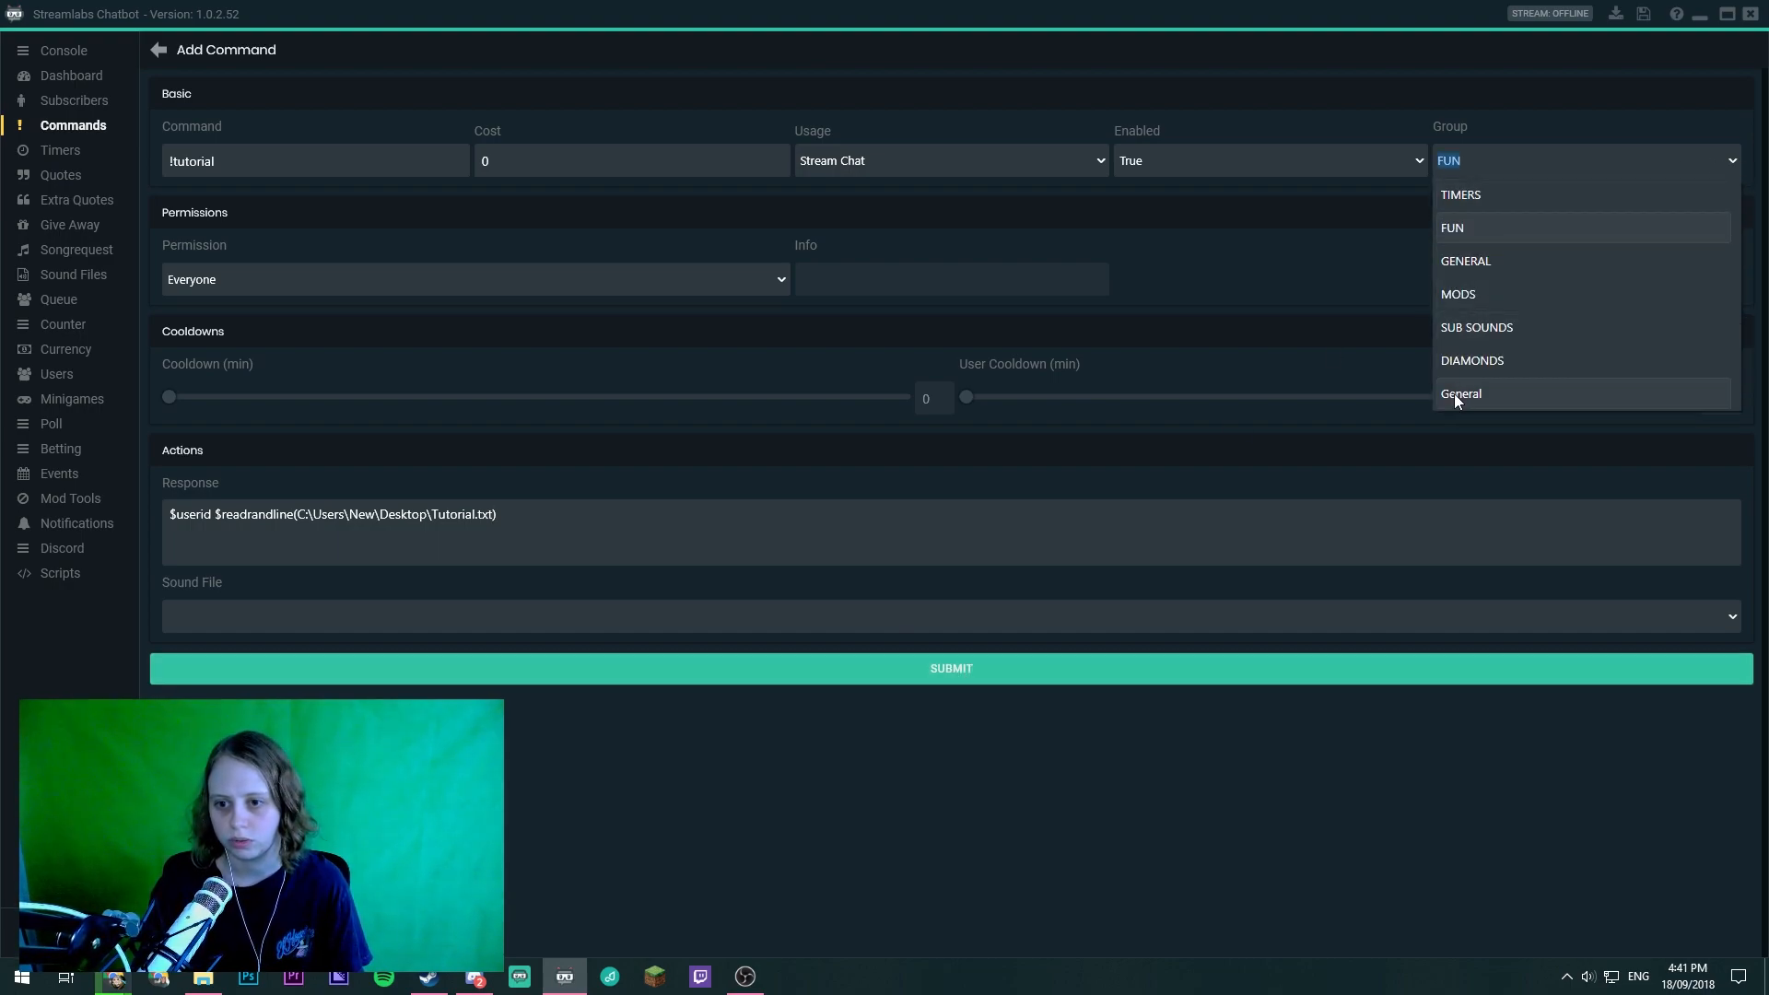
click(1460, 393)
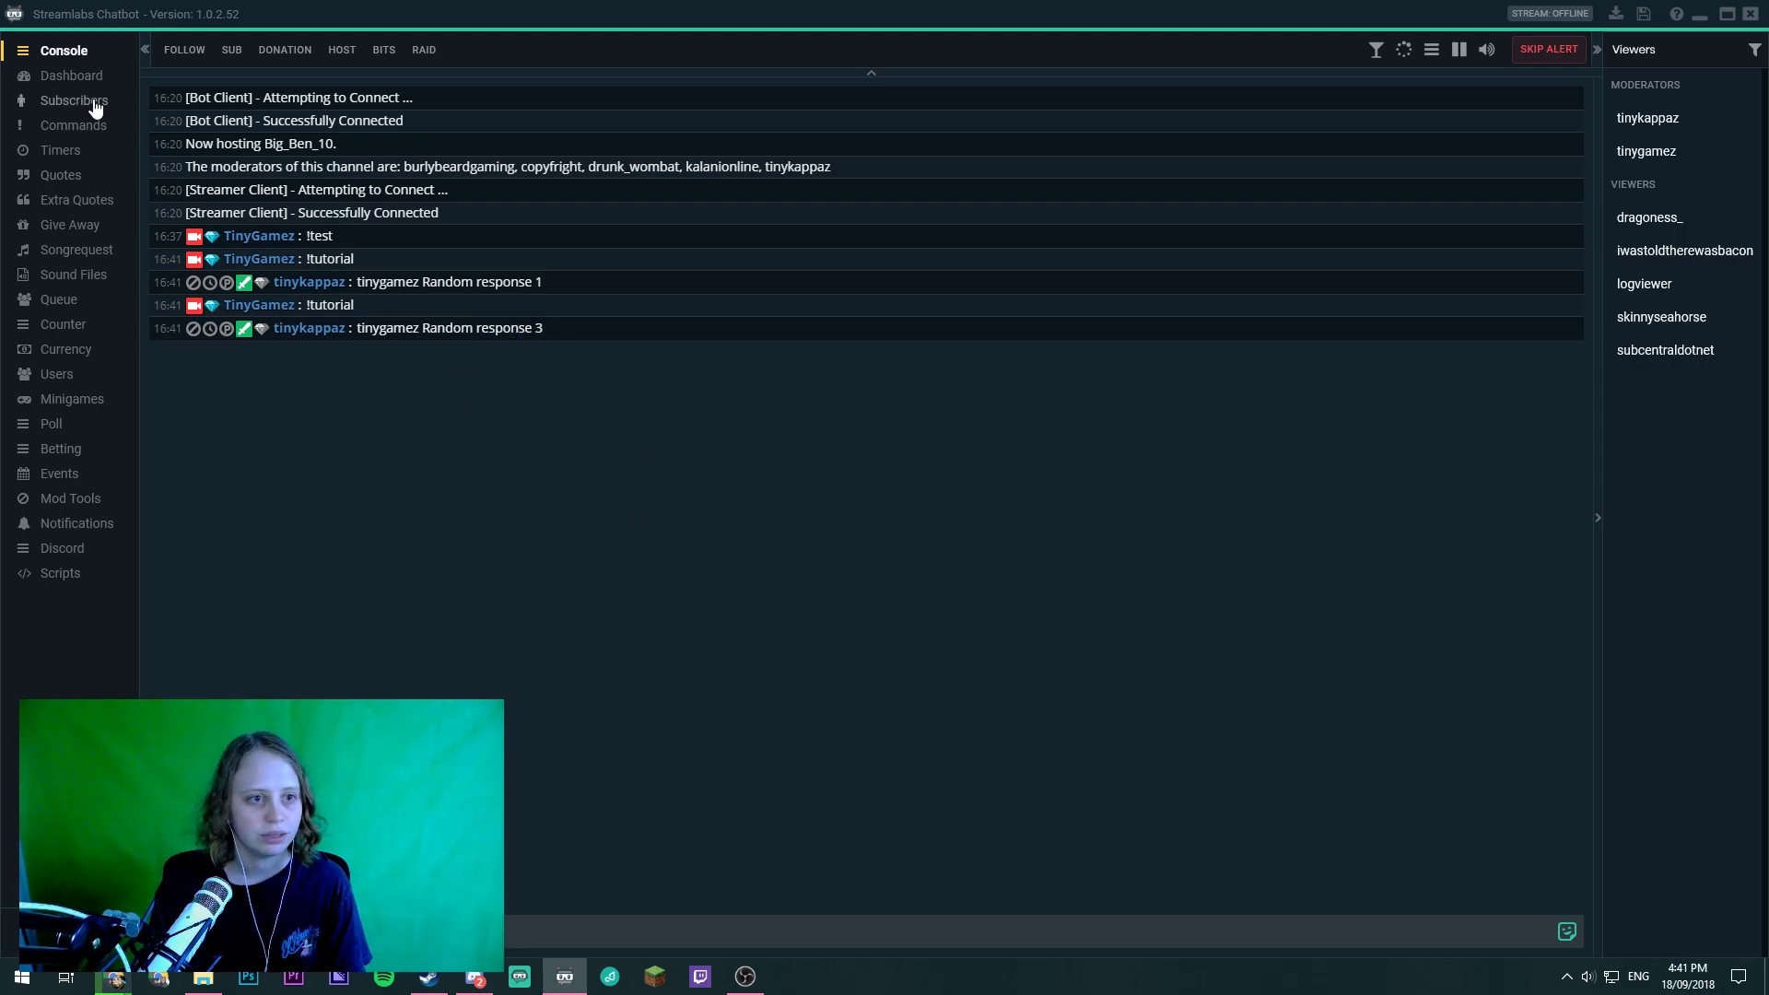
- Show the command list with FUN and DIAMONDS collapsed and GENERAL expanded to reveal !tutorial
click(72, 126)
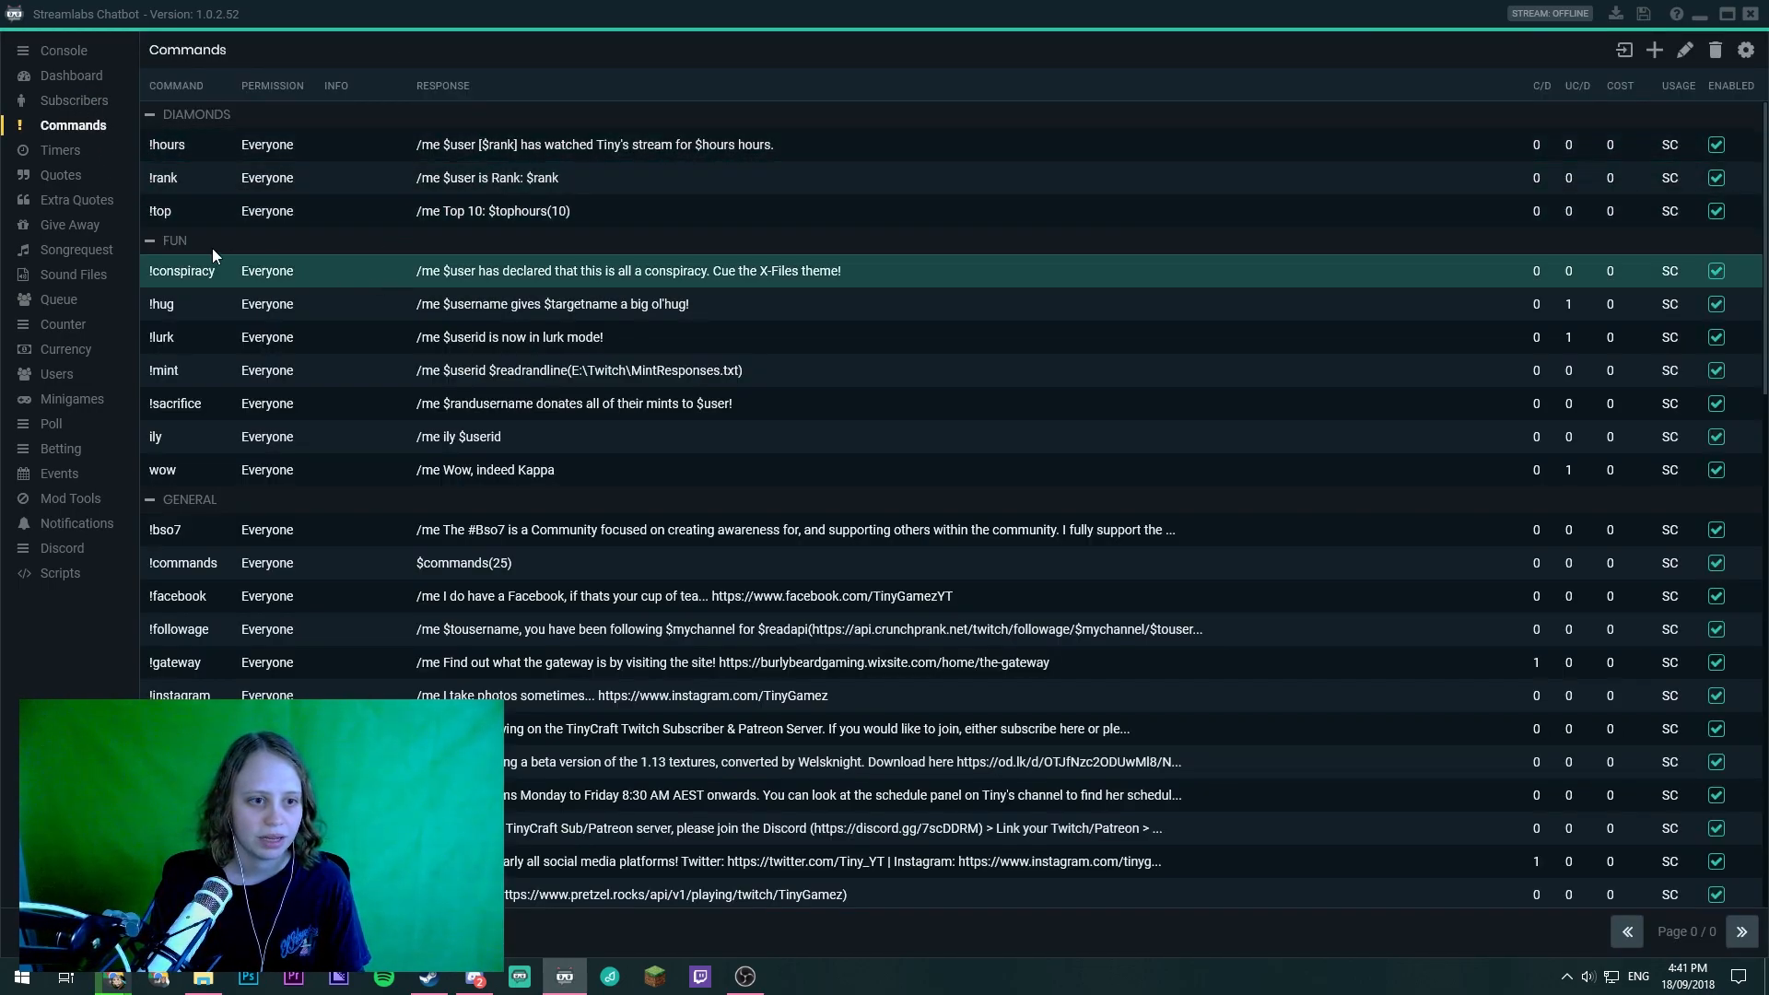
click(150, 240)
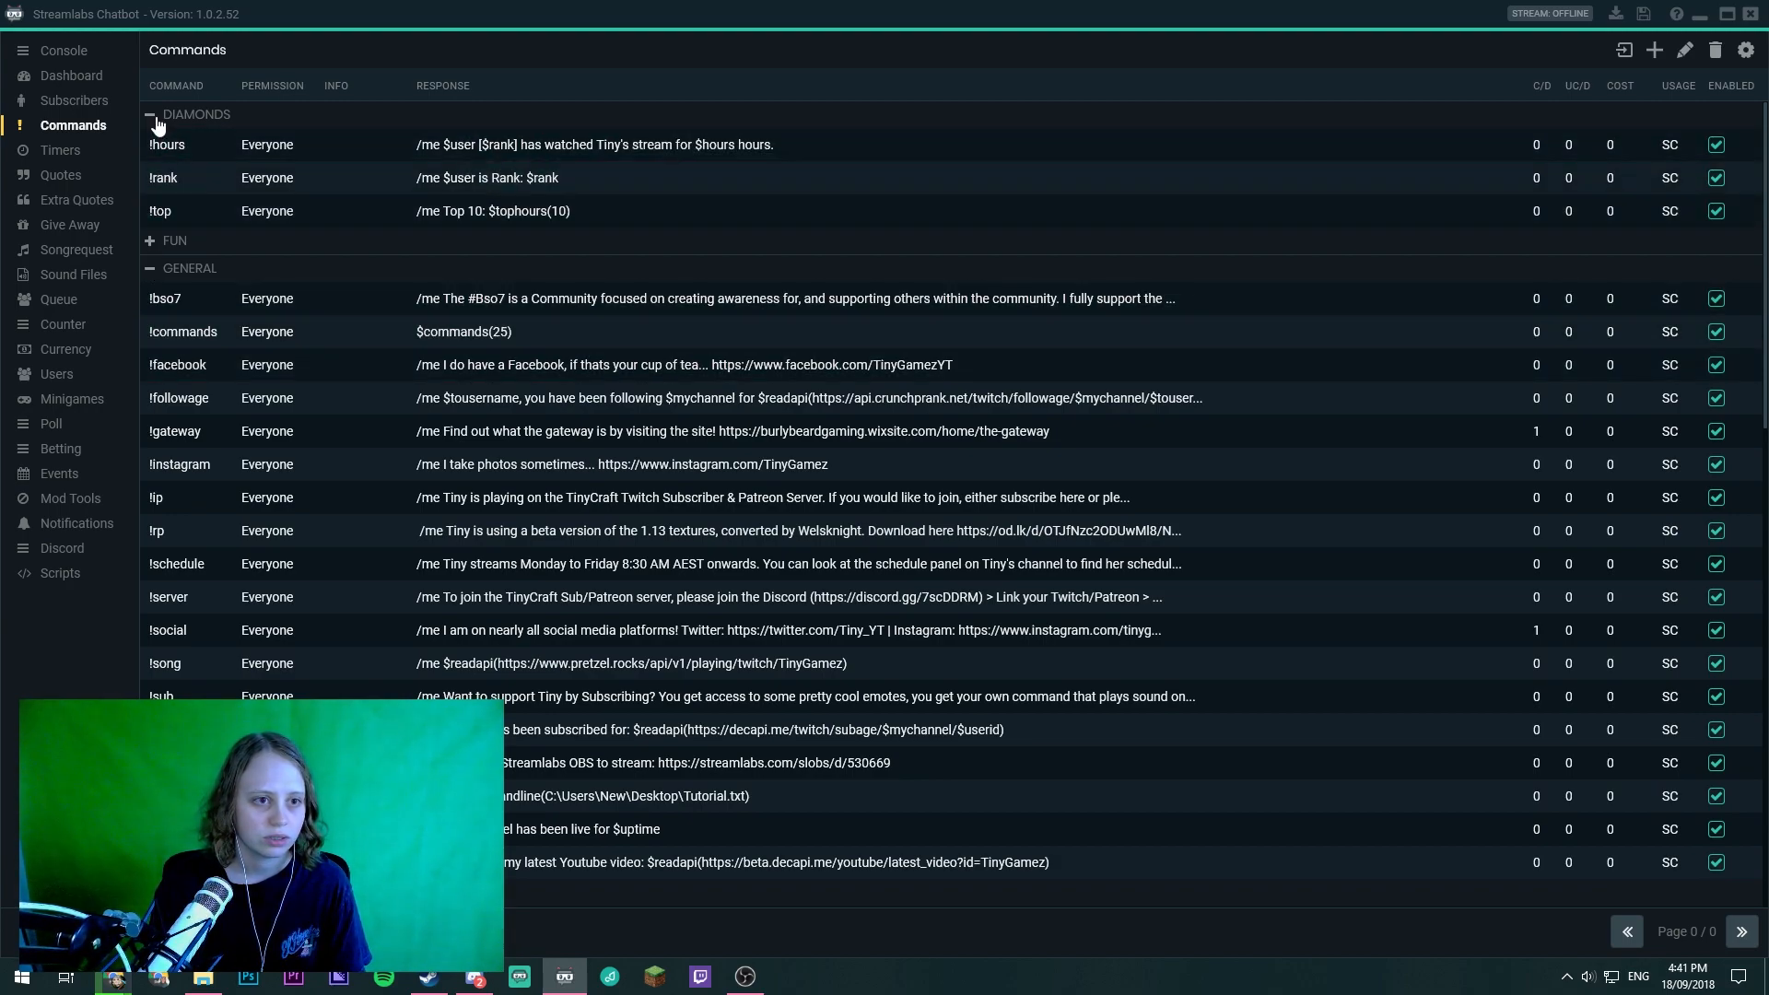
click(152, 114)
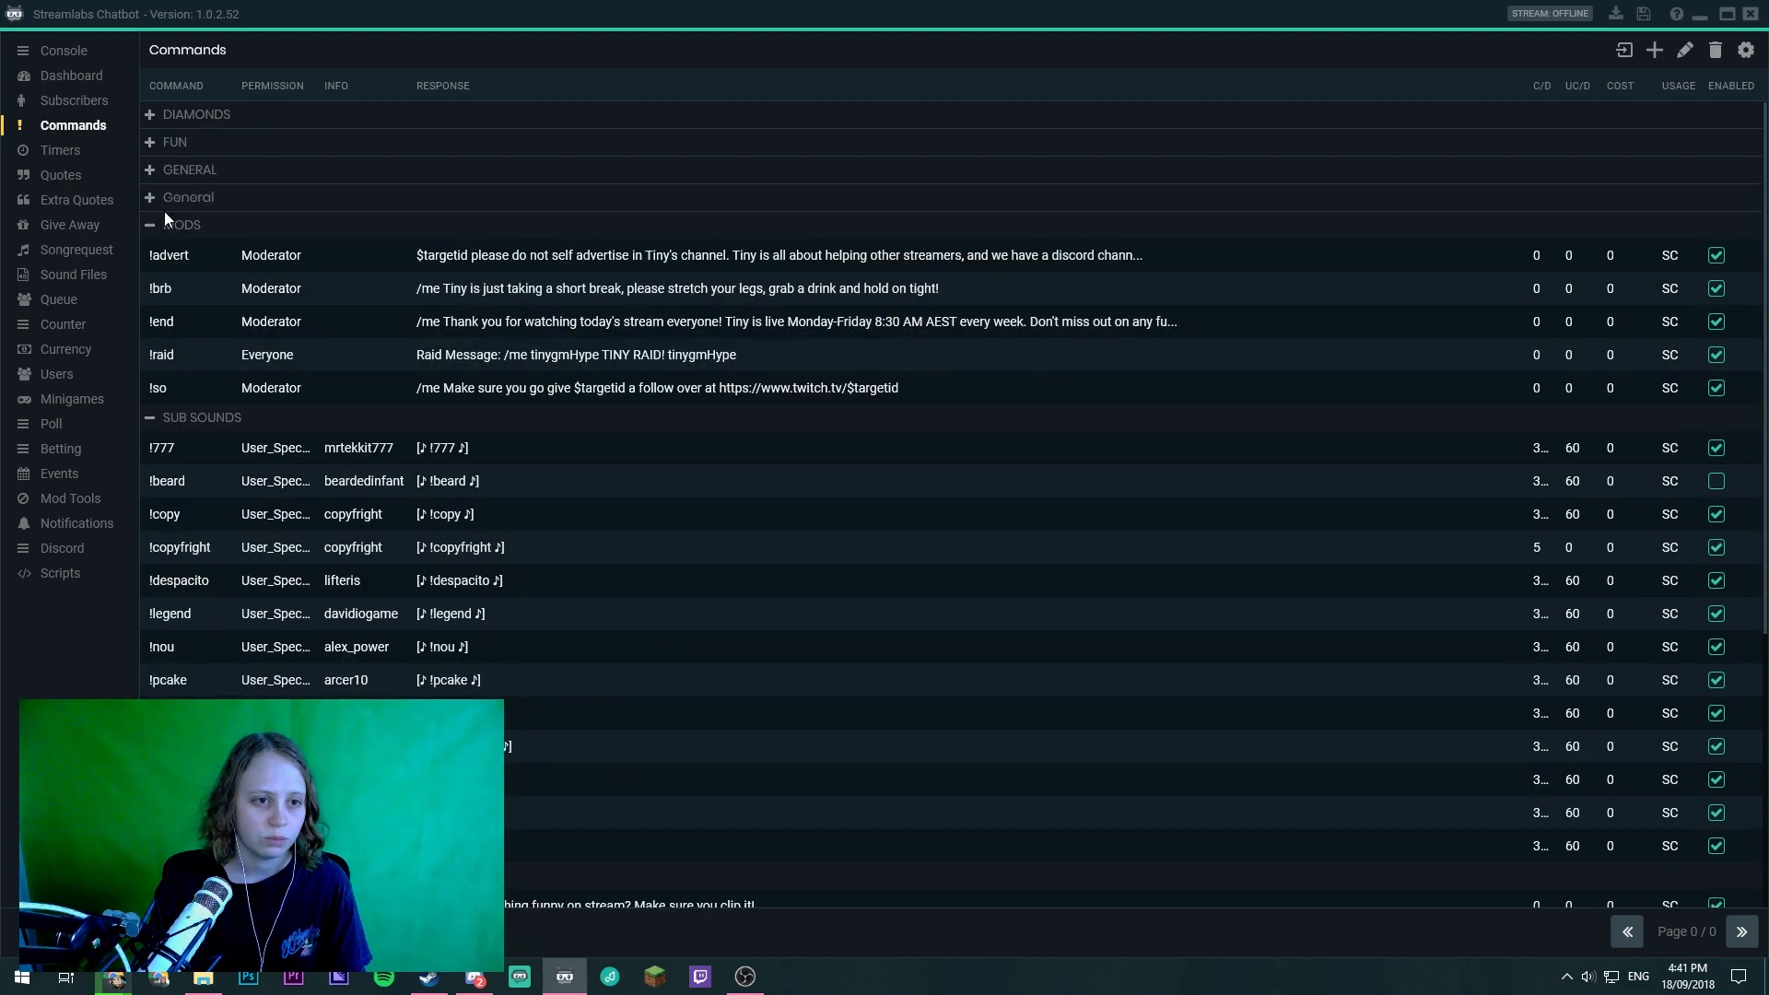
click(188, 197)
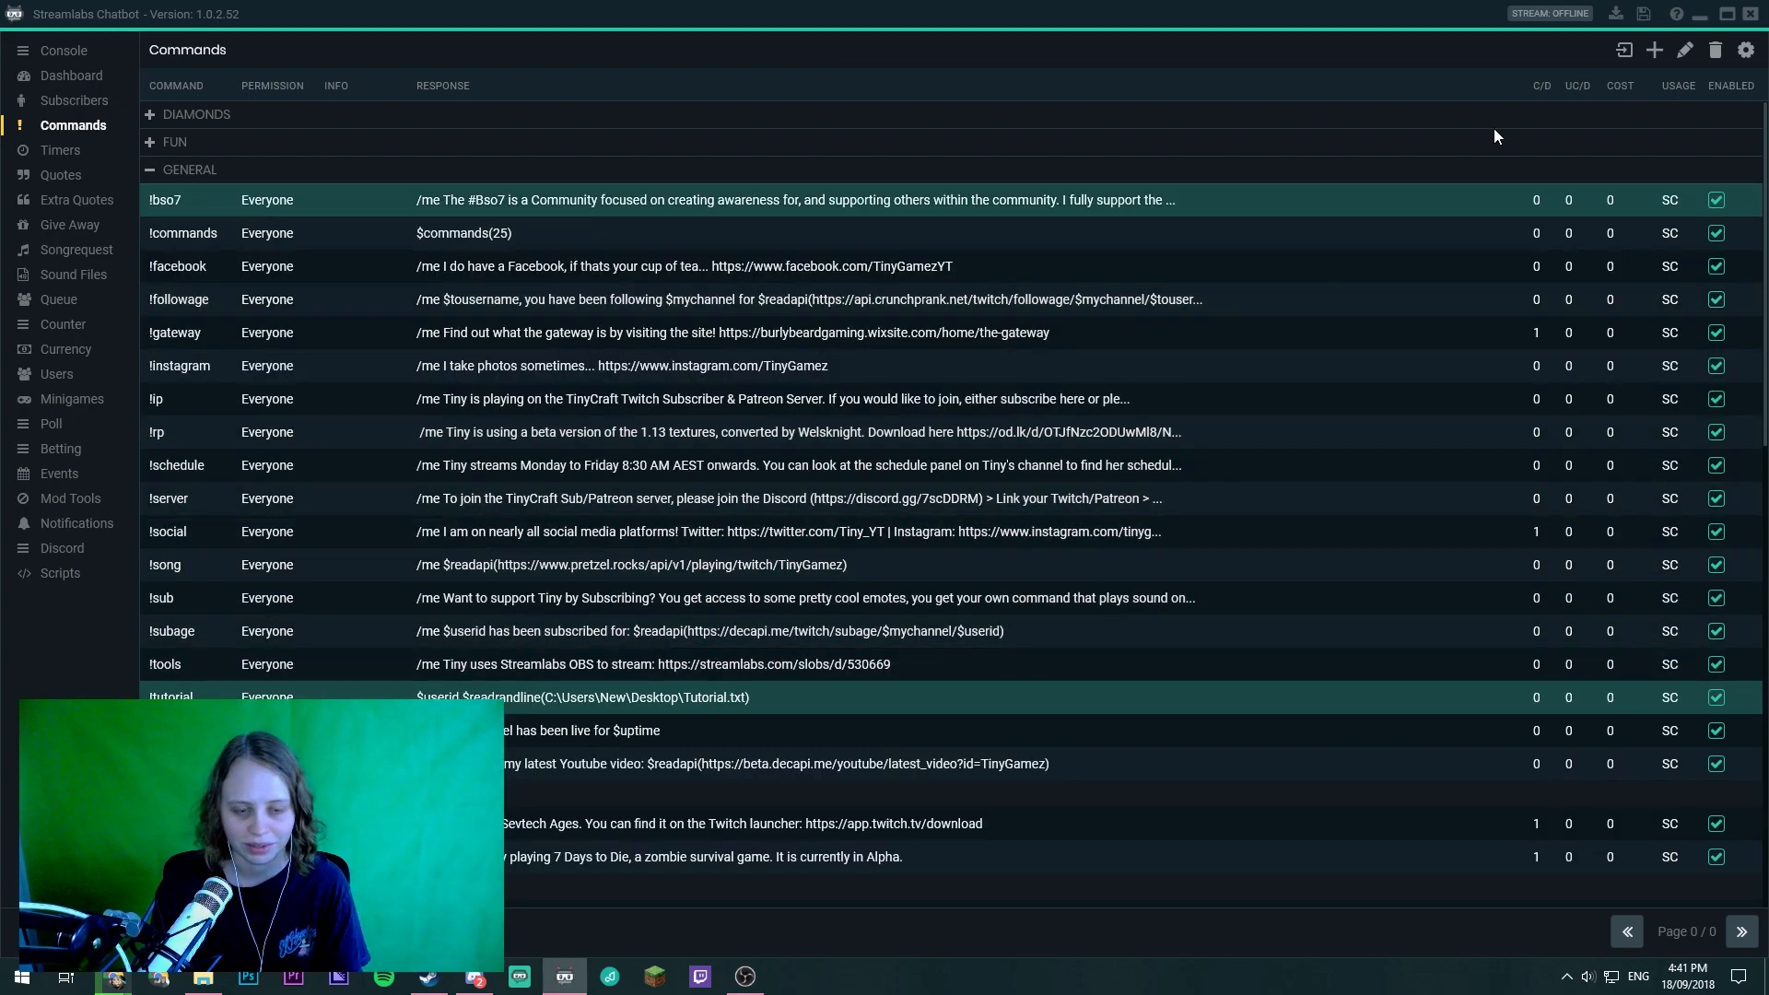
- Reopen !tutorial and highlight the C:\Users\New\Desktop\Tutorial.txt path in its response
double_click(171, 696)
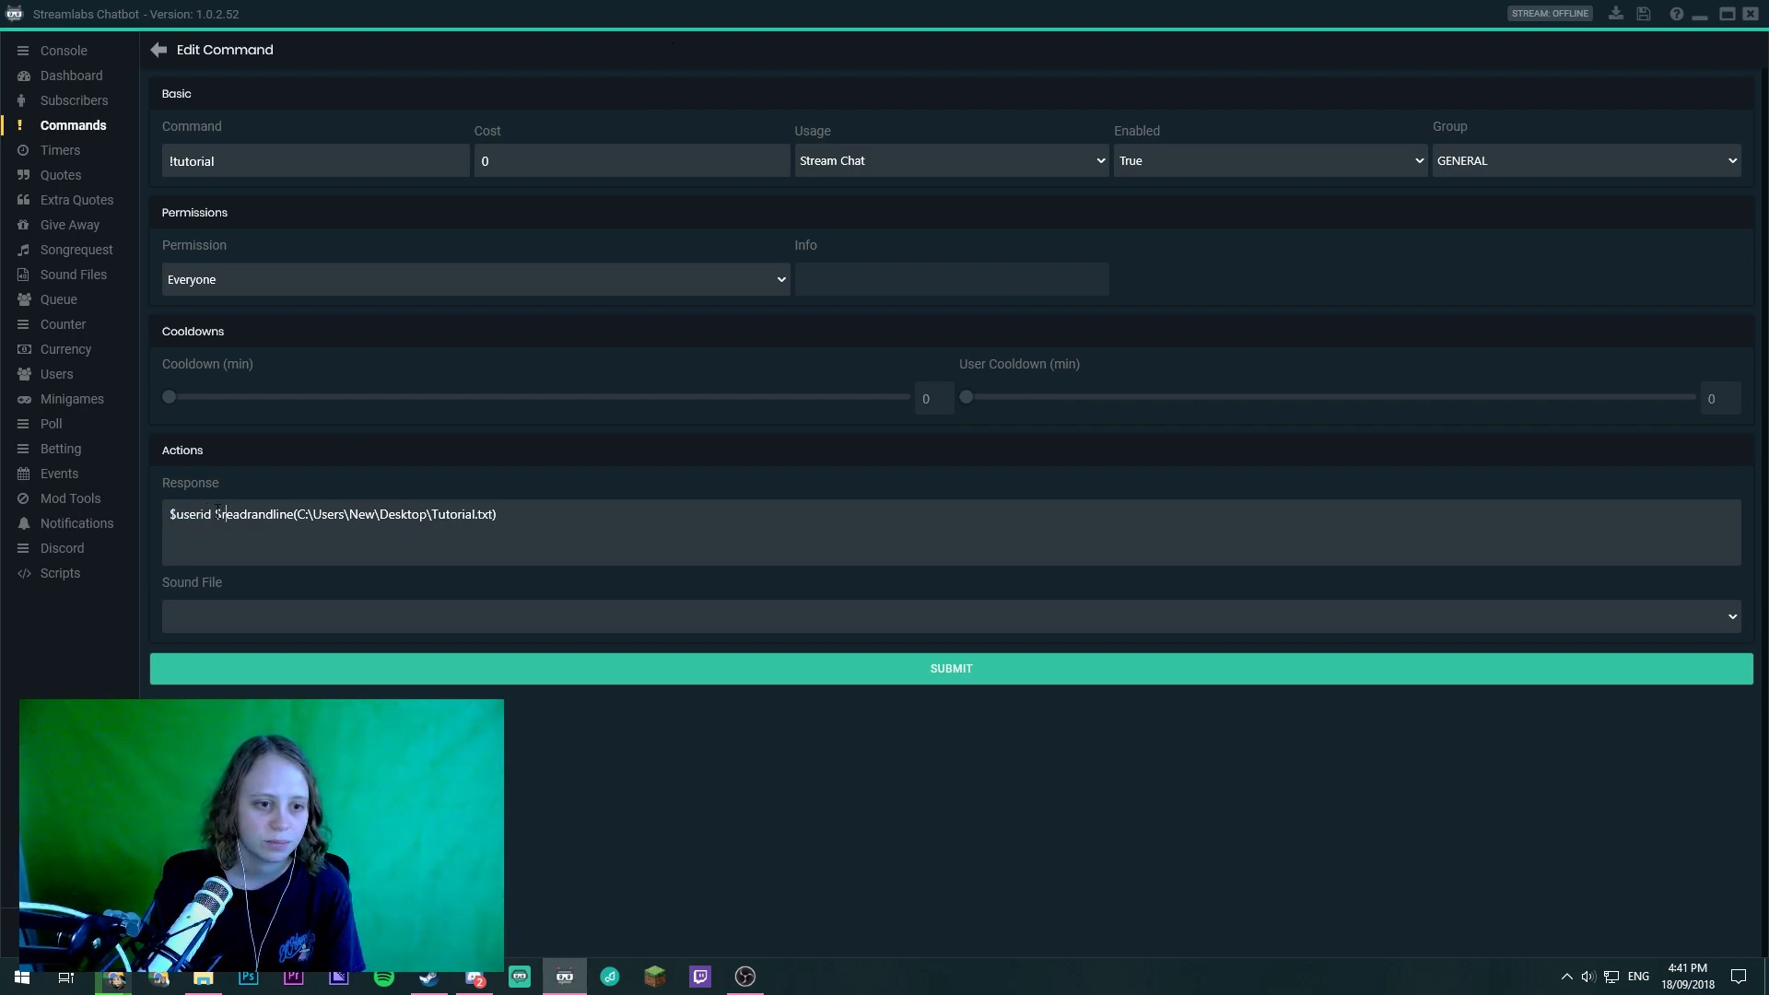
double_click(234, 514)
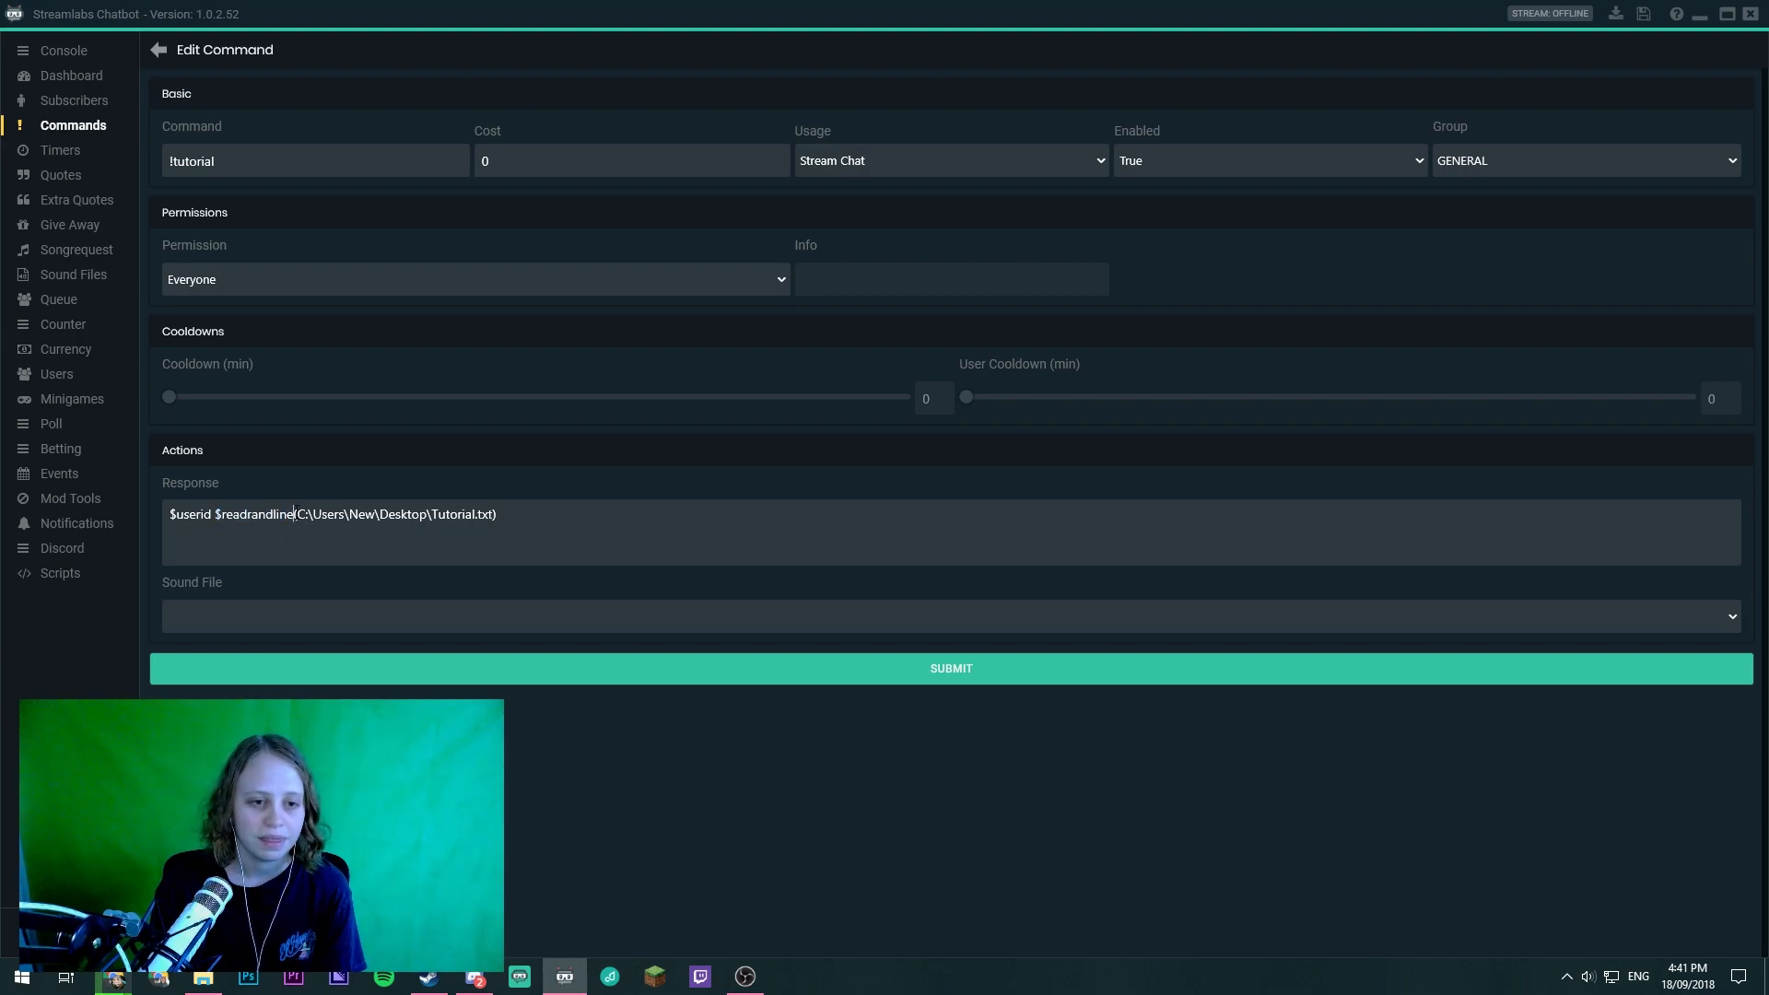
drag(295, 513, 496, 513)
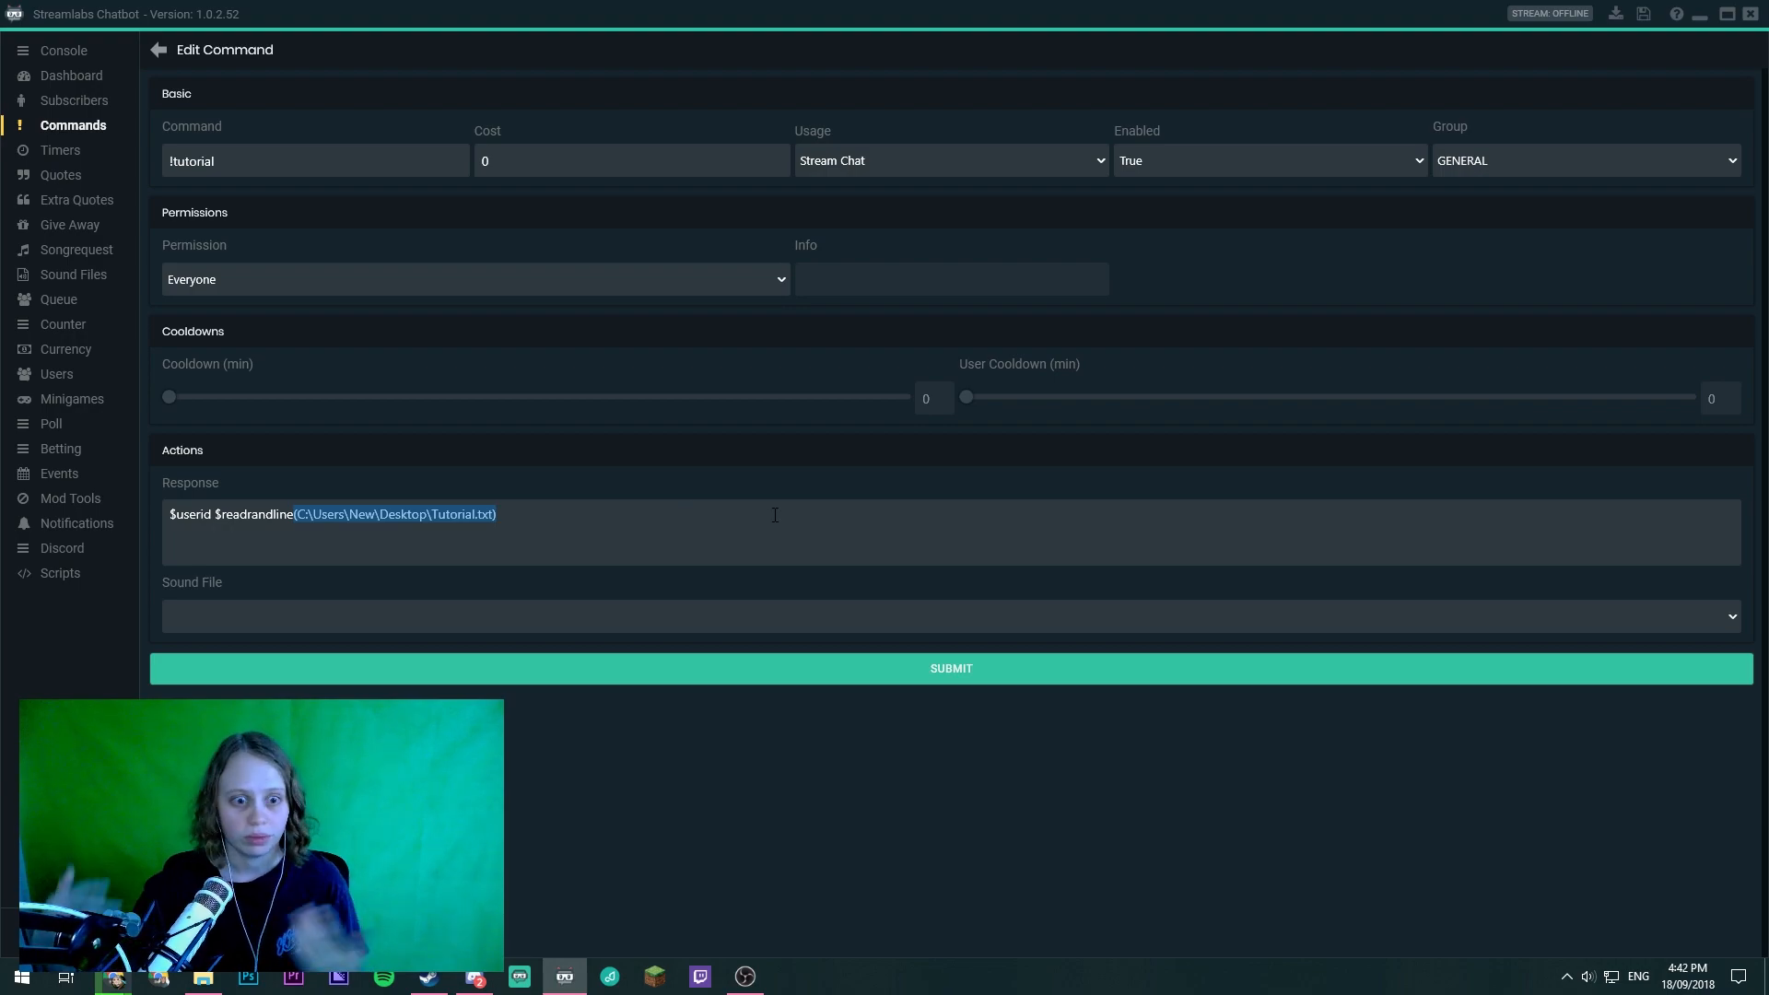
mouse_move(706, 511)
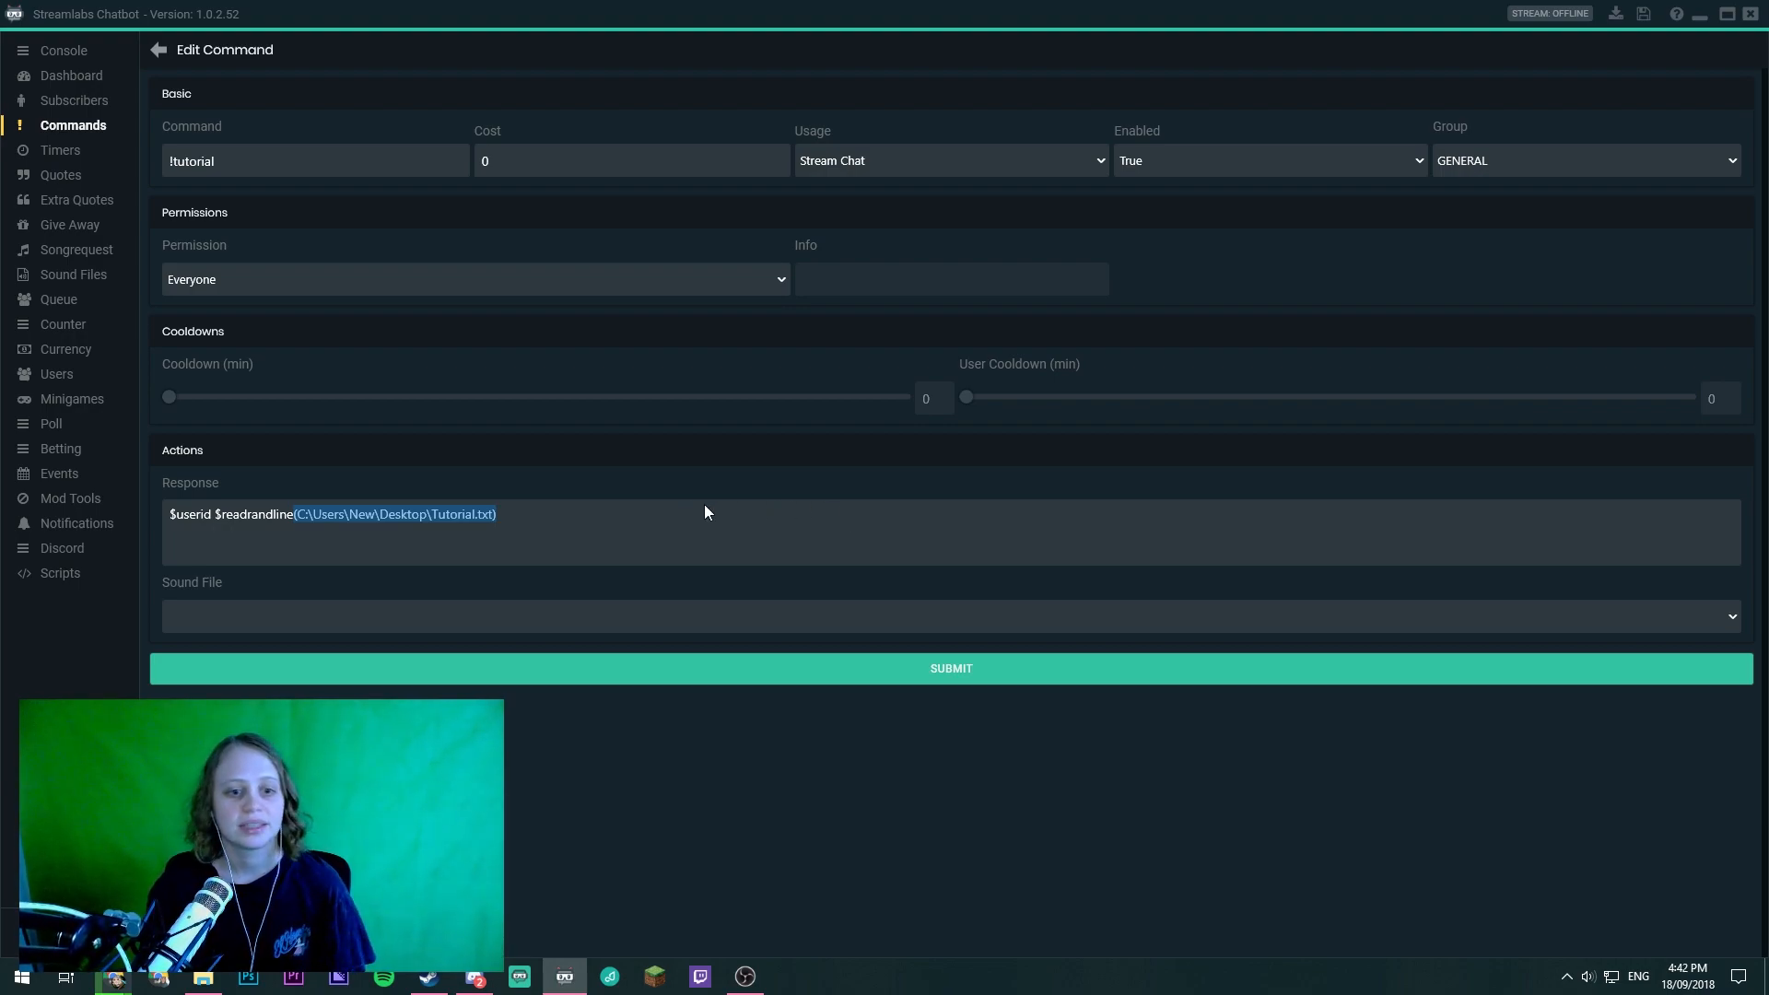